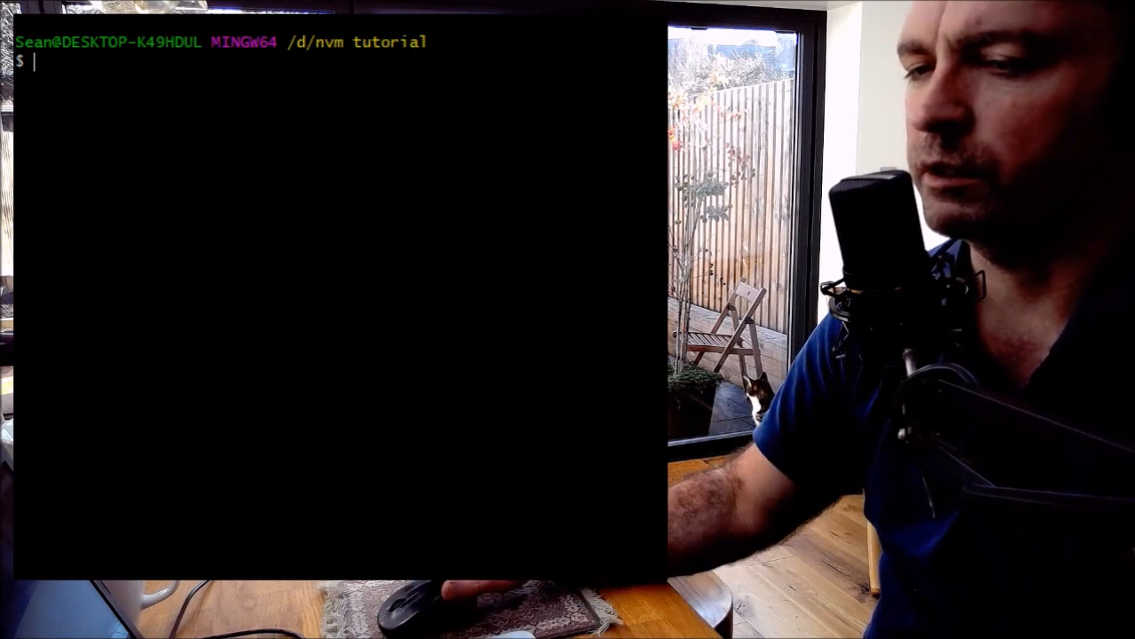
Run nvm with no arguments to show the 1.1.7 usage help
{"action": "type", "text": "nvm"}
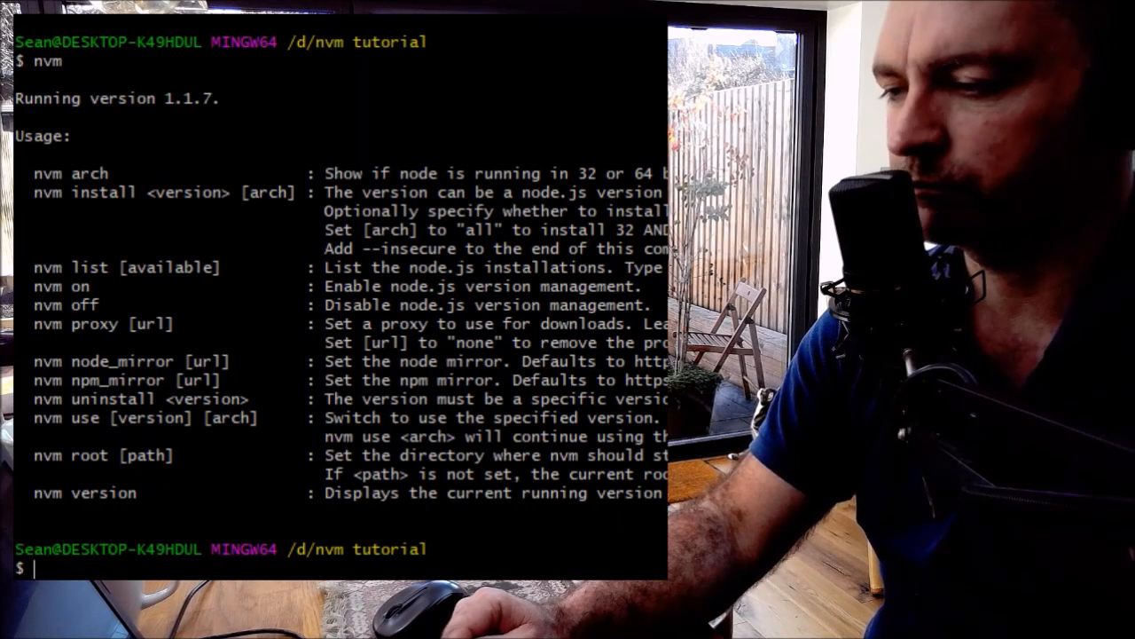
{"action": "type", "text": "nvm list"}
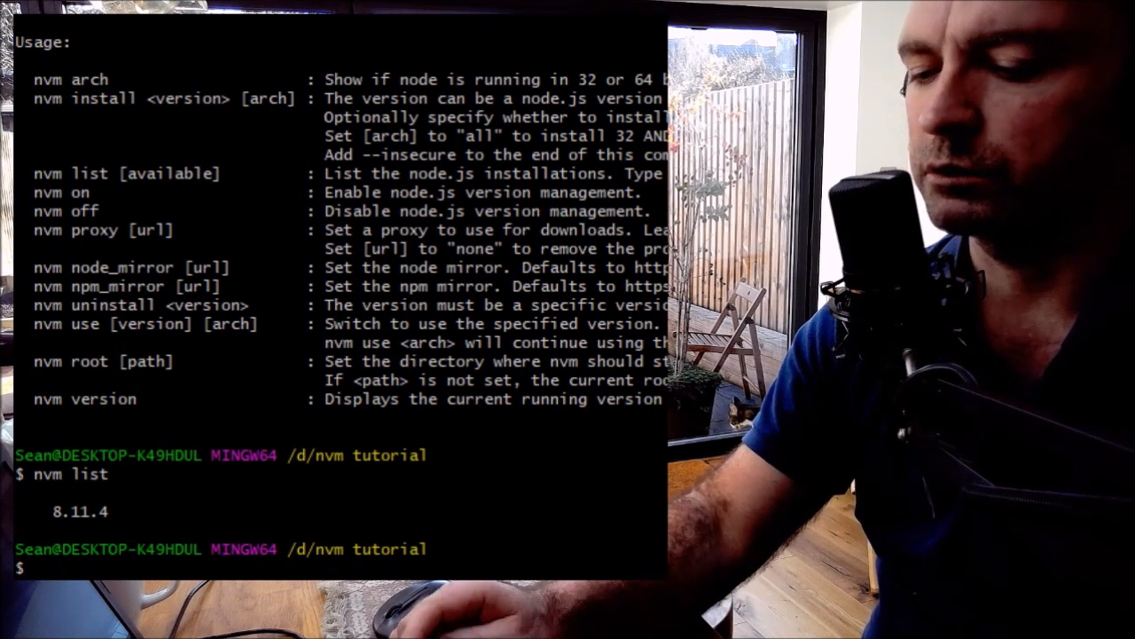
Run 'nvm install latest' to install Node 11.10.0 with npm 6.7.0
{"action": "type", "text": "nvm"}
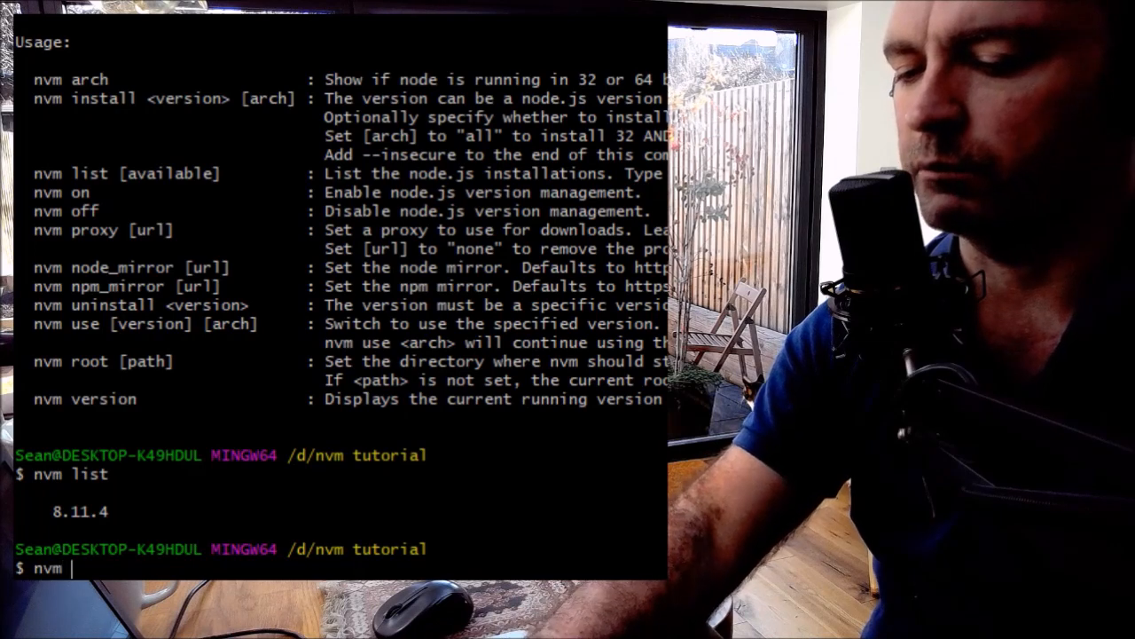
{"action": "type", "text": "install"}
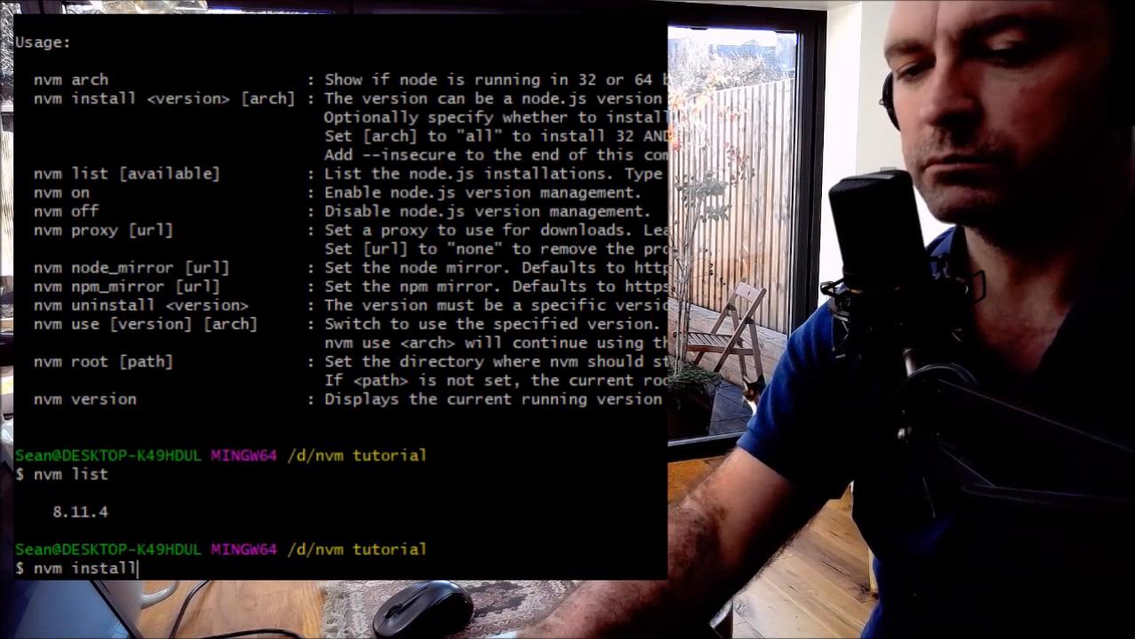
{"action": "type", "text": "lat"}
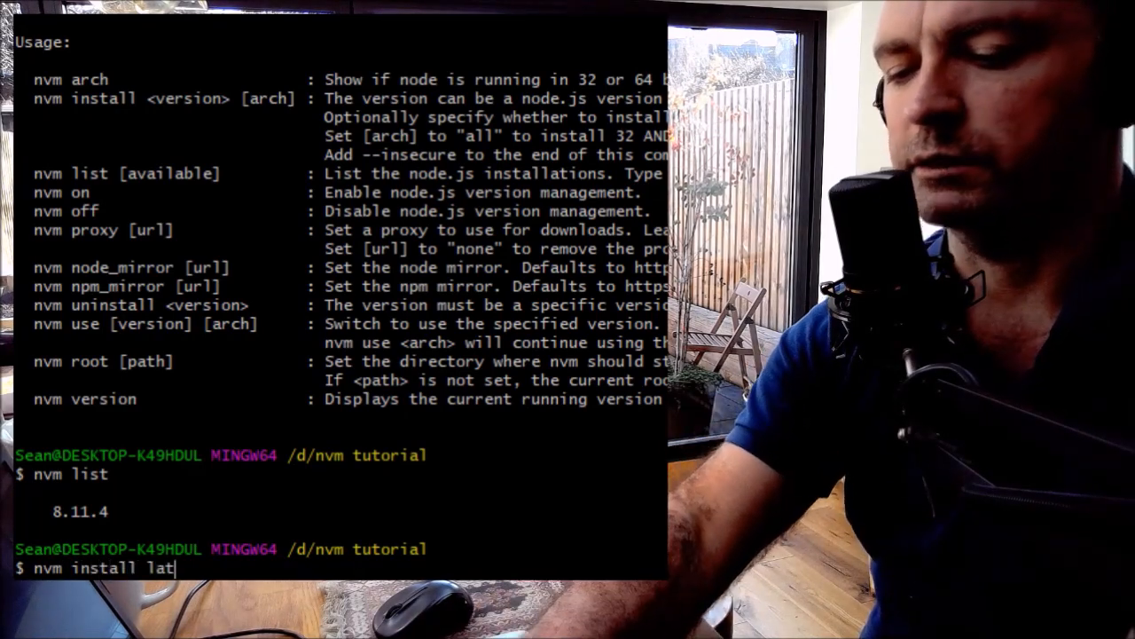
{"action": "type", "text": "est"}
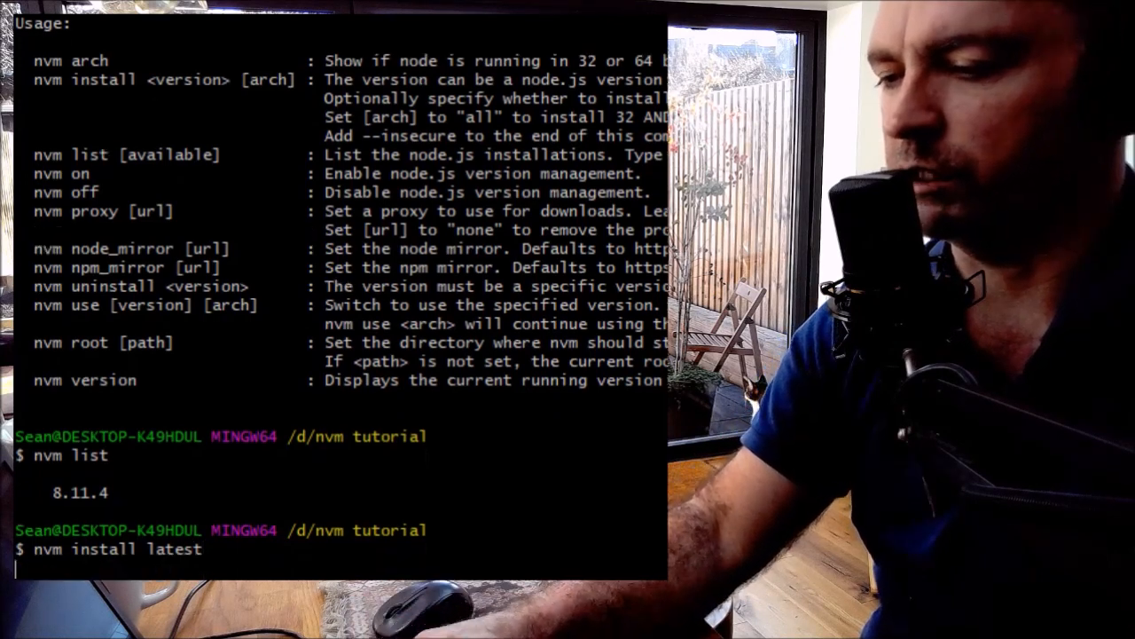
{"action": "key", "text": "Return"}
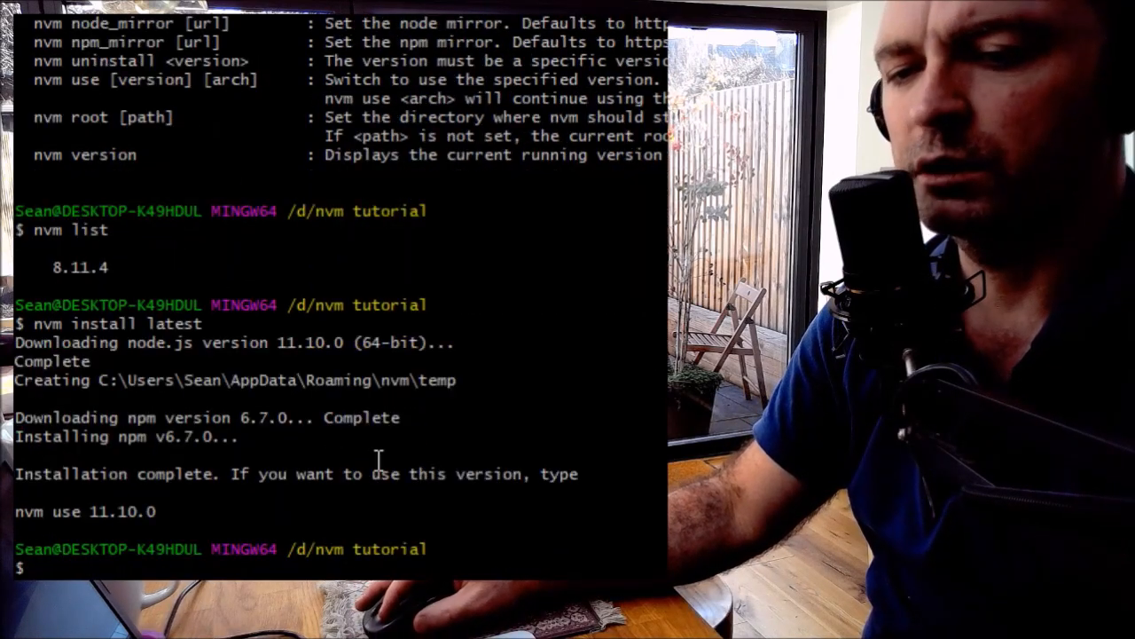
{"action": "mouse_move", "coordinate": [422, 500]}
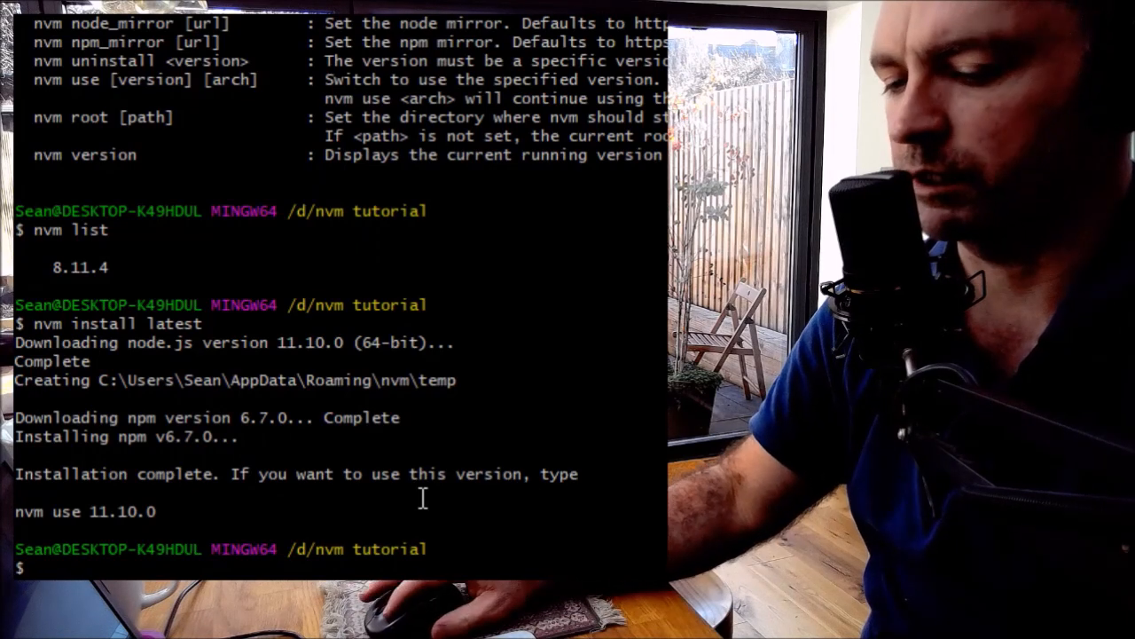
Run 'nvm use 11.10.0' and 'nvm list' to make 11.10.0 the current version
{"action": "type", "text": "nvm use 11.1"}
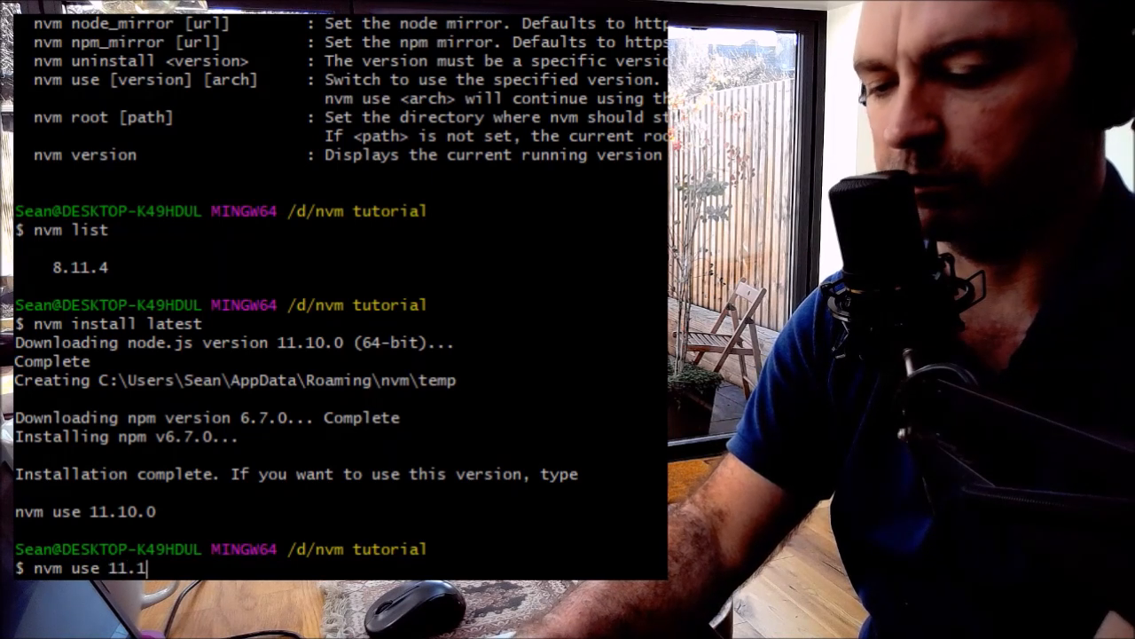
{"action": "type", "text": "0.0"}
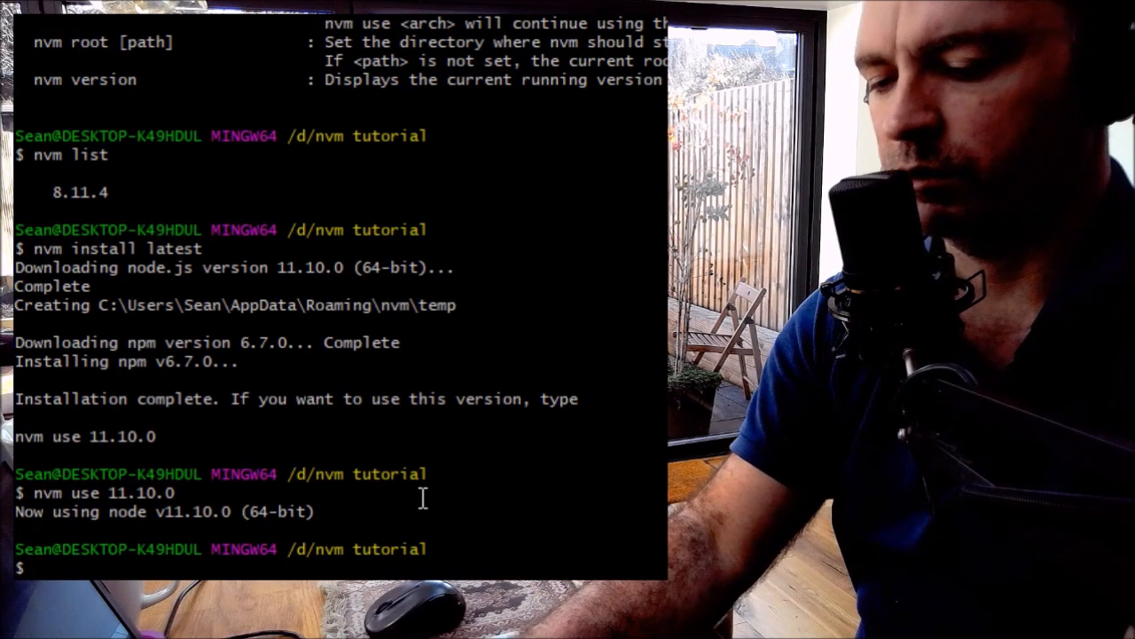
{"action": "type", "text": "nvm list"}
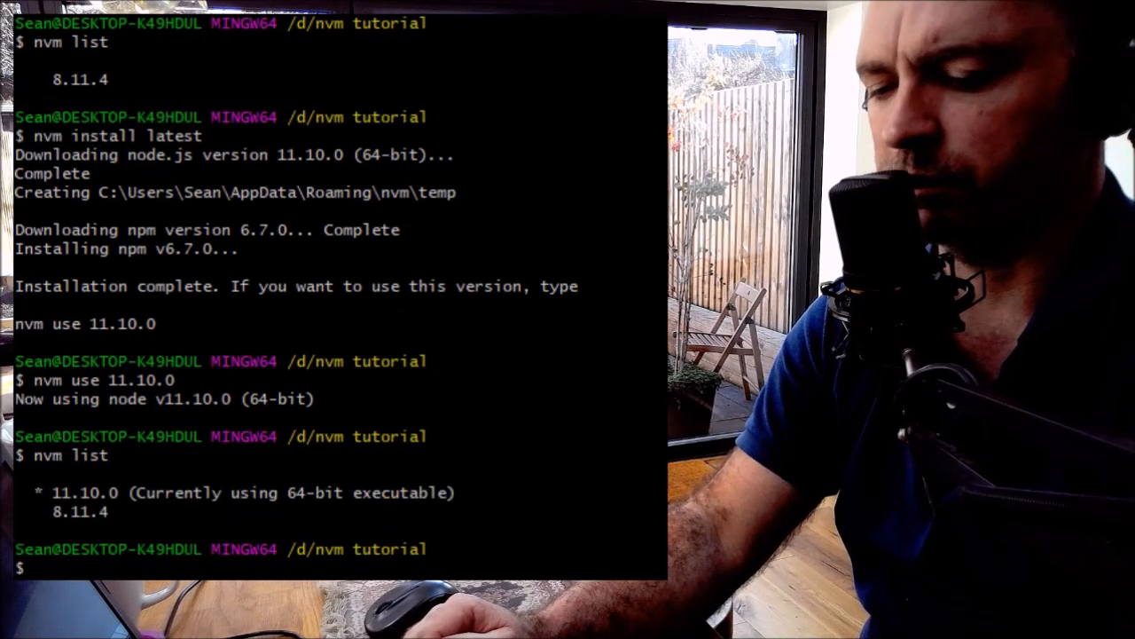
Run 'node -v' to confirm v11.10.0 is active
{"action": "type", "text": "n"}
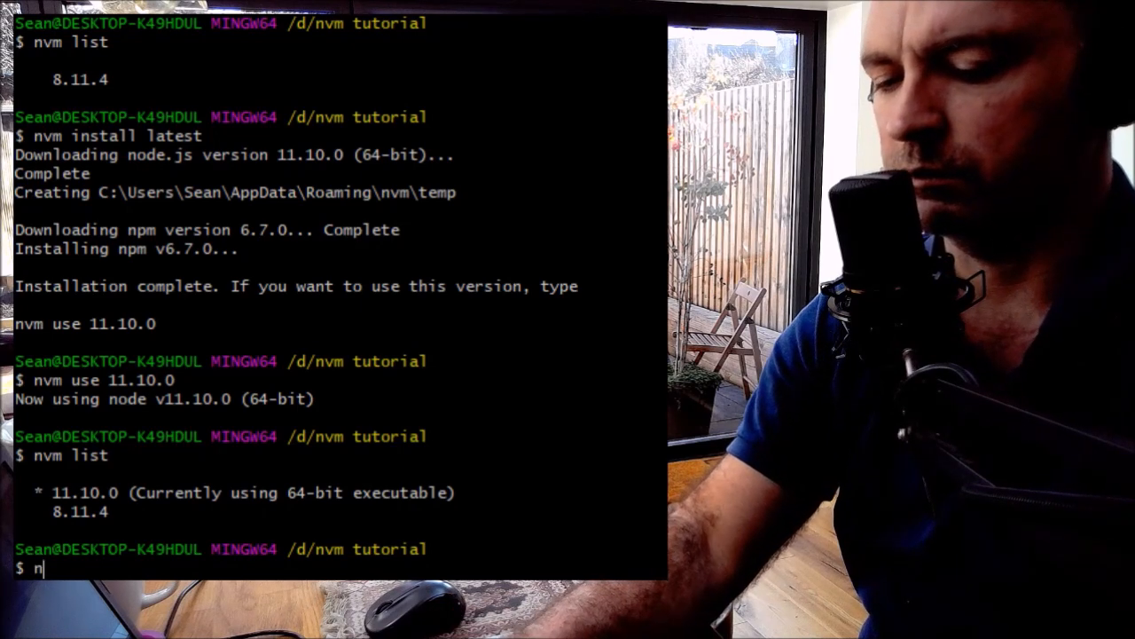
{"action": "type", "text": "o"}
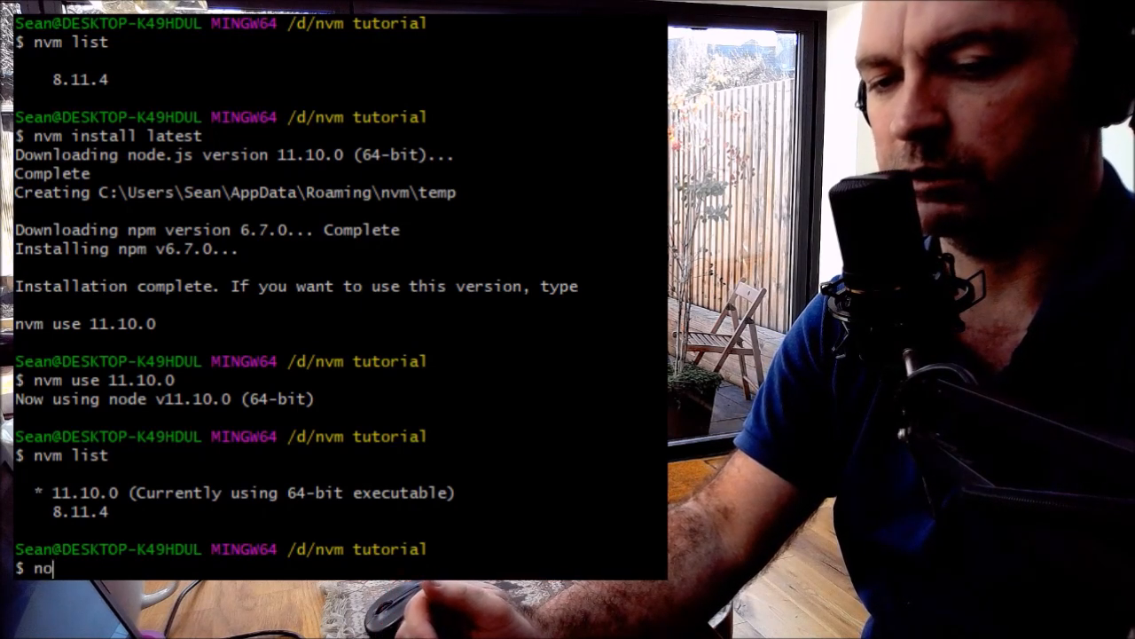
{"action": "type", "text": "de -"}
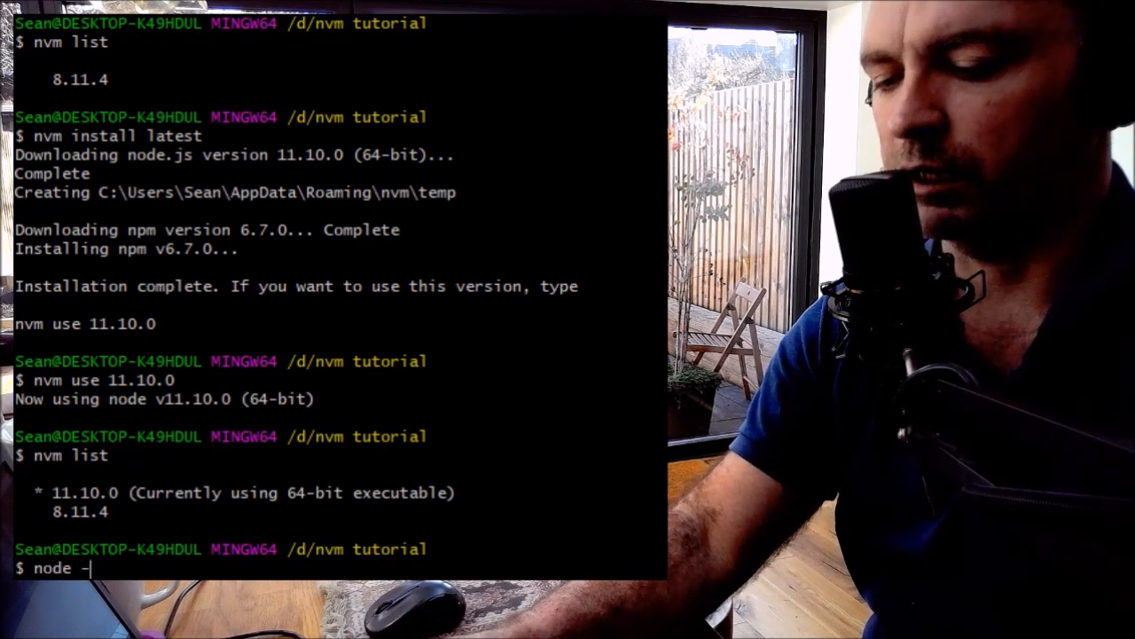
{"action": "type", "text": "v"}
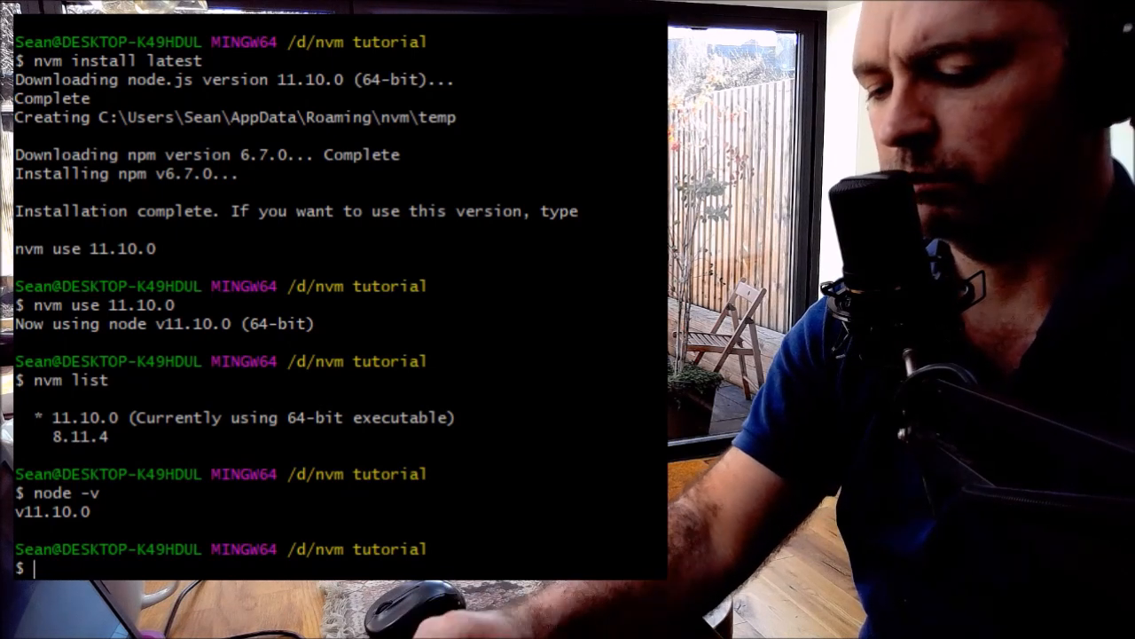
Run 'nvm install 4.9.1' to add Node 4.9.1 with npm 2.15.11
{"action": "type", "text": "nvm install"}
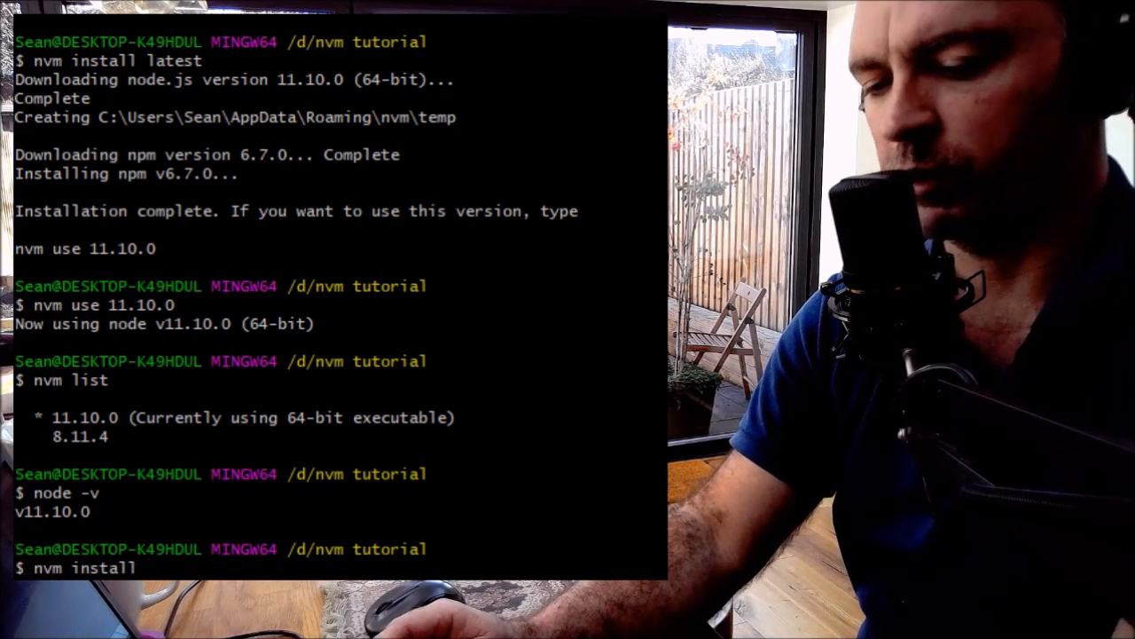
{"action": "type", "text": "4.9.1"}
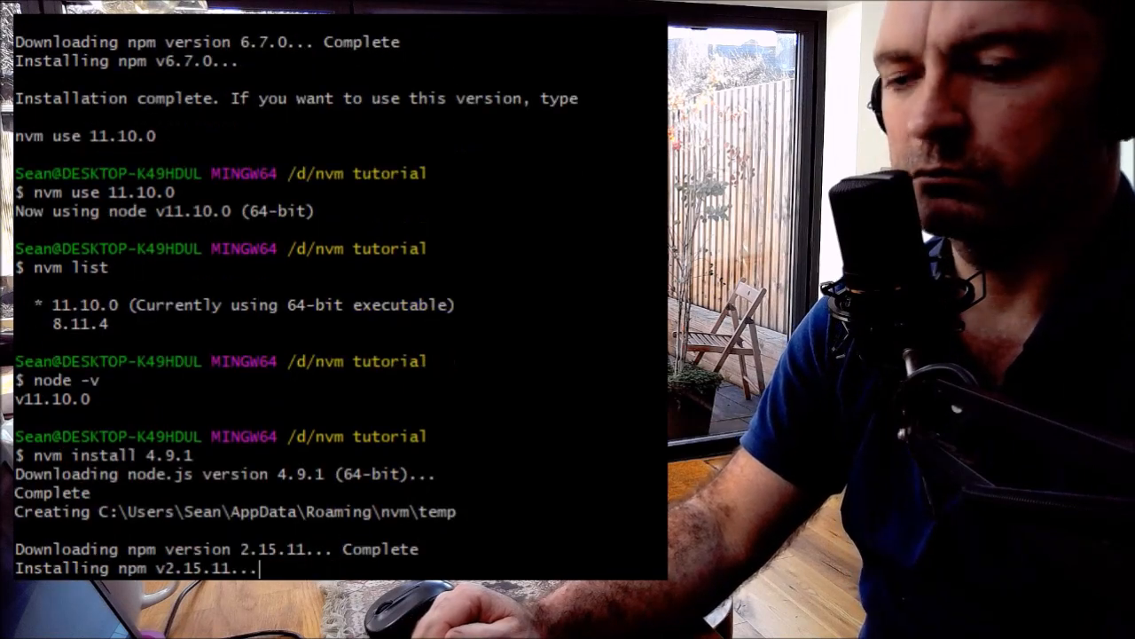
{"action": "scroll", "scroll_direction": "down", "scroll_amount": 3}
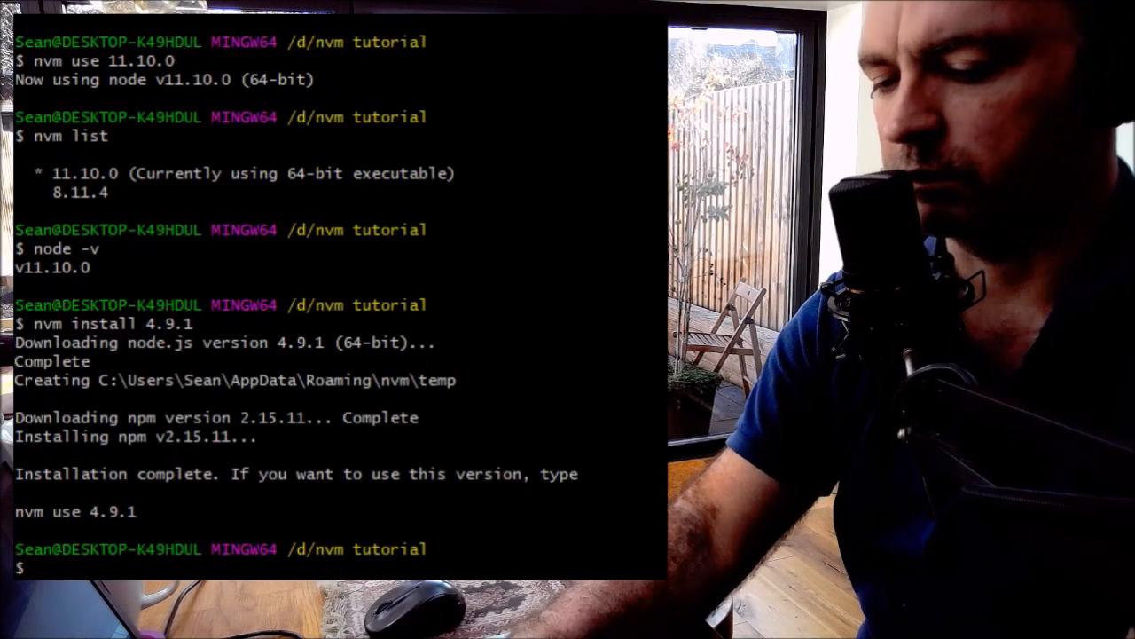
Run 'nvm use 4.9.1', then 'nvm list' and 'node -v' to confirm v4.9.1 is active
{"action": "type", "text": "nvm use"}
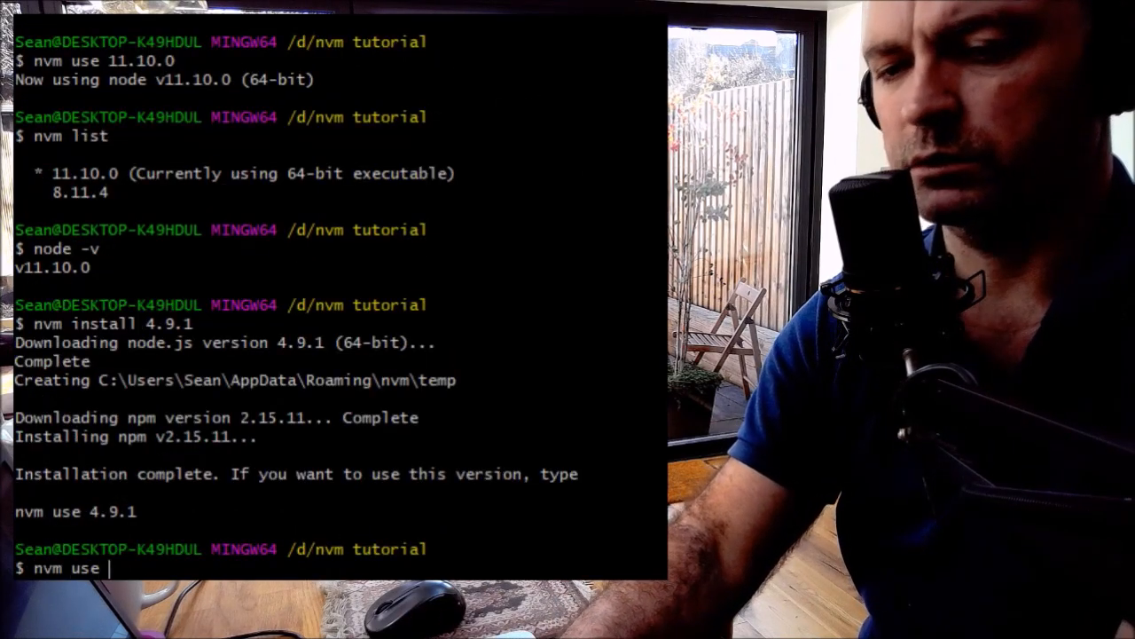
{"action": "type", "text": "4.9.1"}
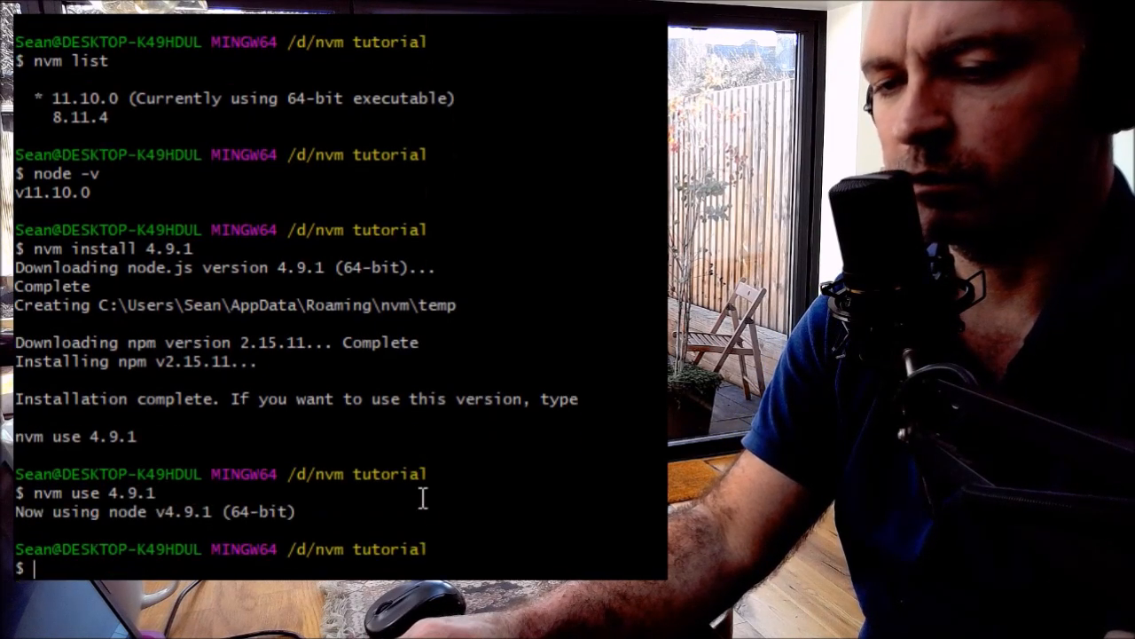
{"action": "type", "text": "nvm list"}
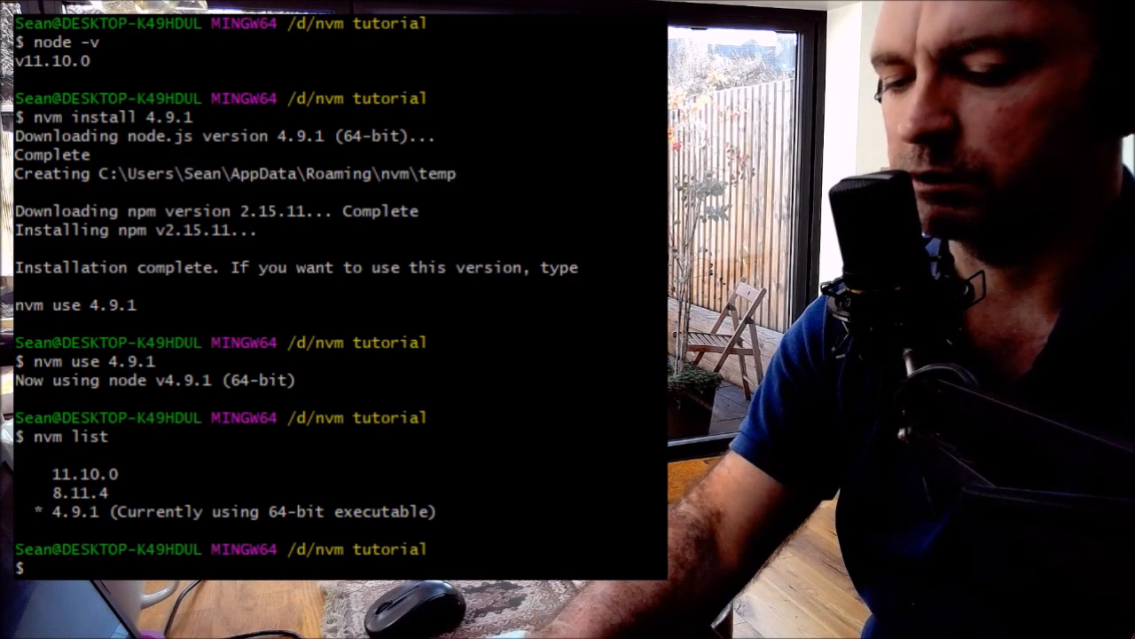
{"action": "type", "text": "node -v"}
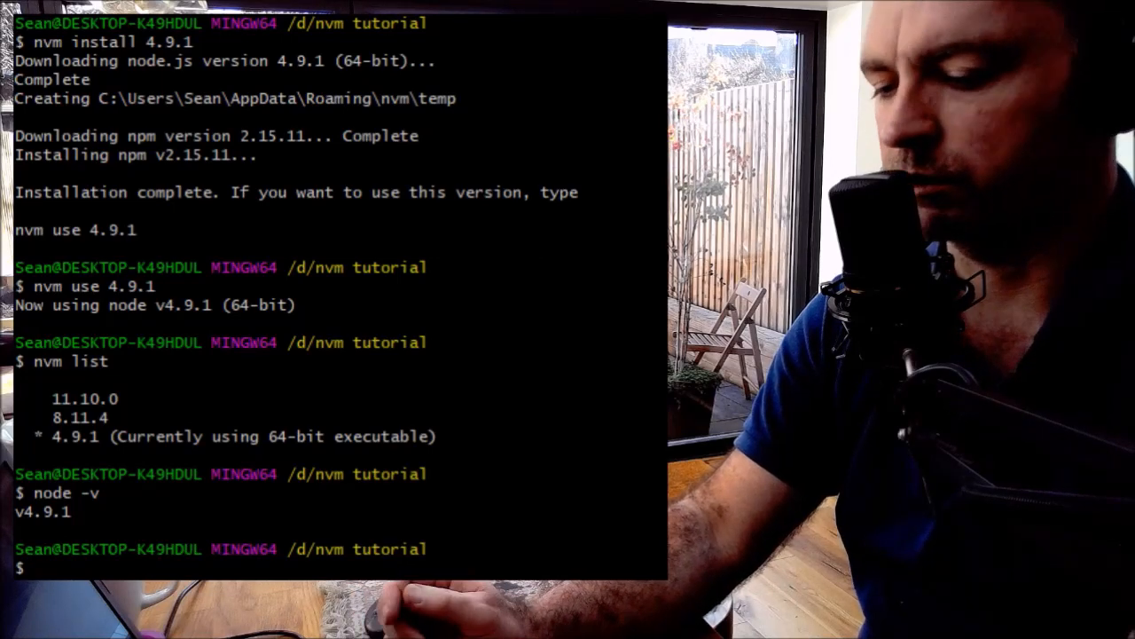
Run 'nvm use 11.10.0' to switch back to Node 11.10.0
{"action": "type", "text": "nvm"}
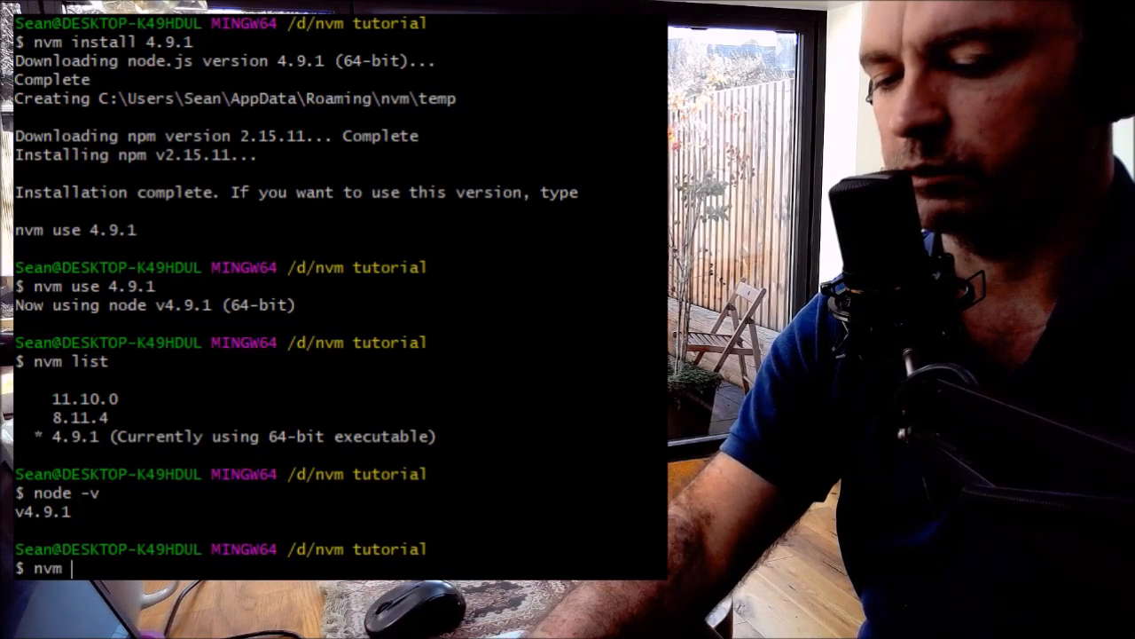
{"action": "type", "text": "use 1"}
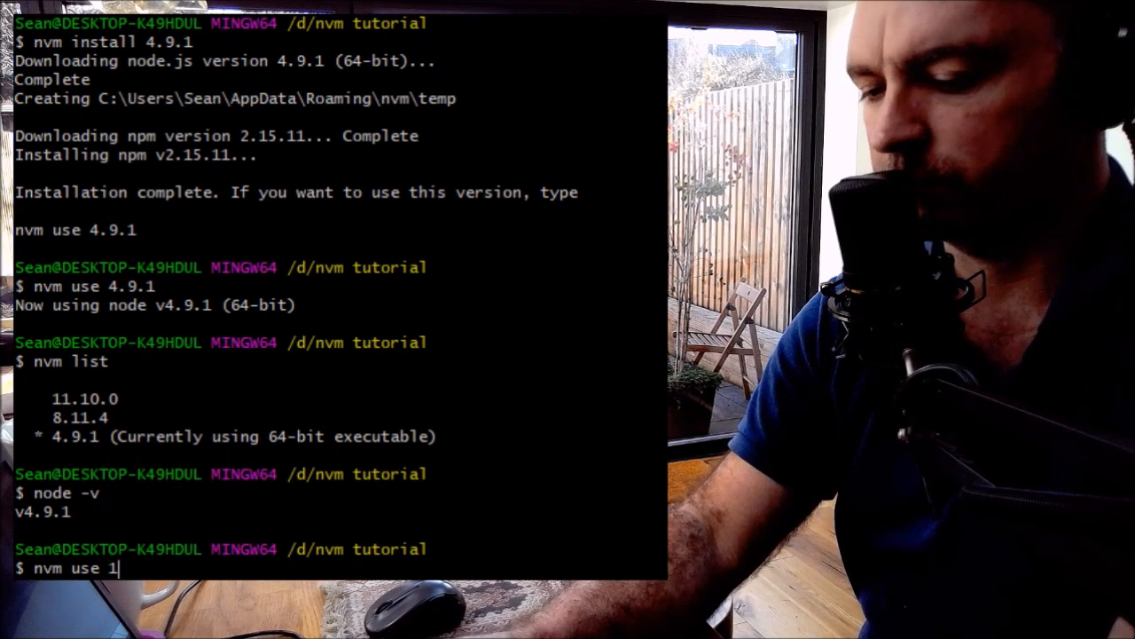
{"action": "type", "text": "1.10.0"}
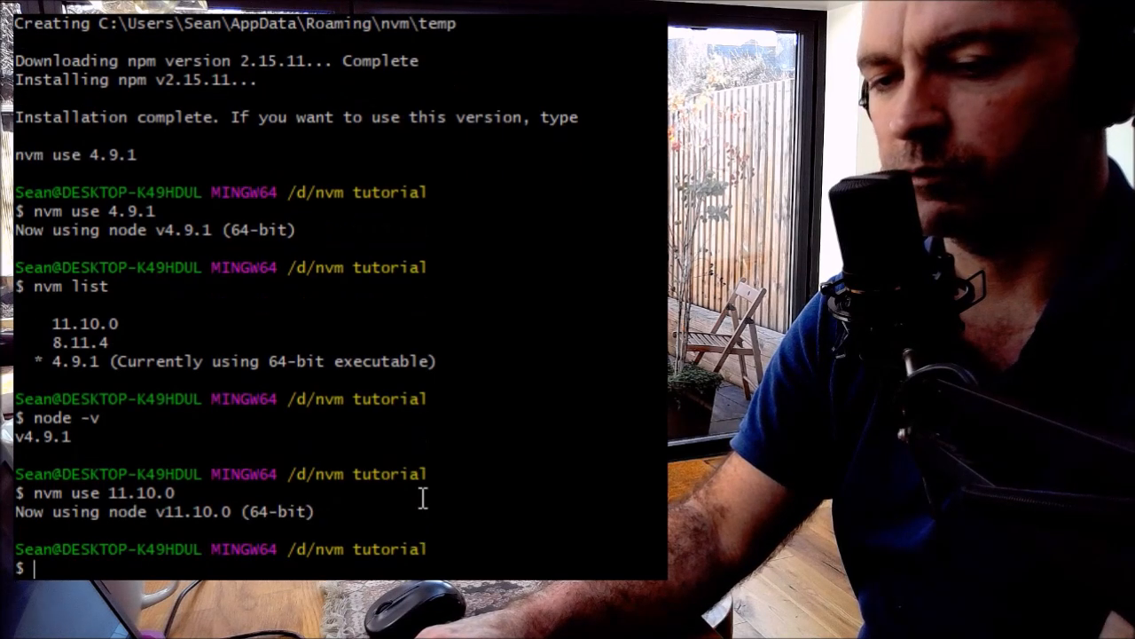
Run 'nvm uninstall 4.9.1', fixing a typo, then 'nvm list' to verify it is gone
{"action": "type", "text": "nvm"}
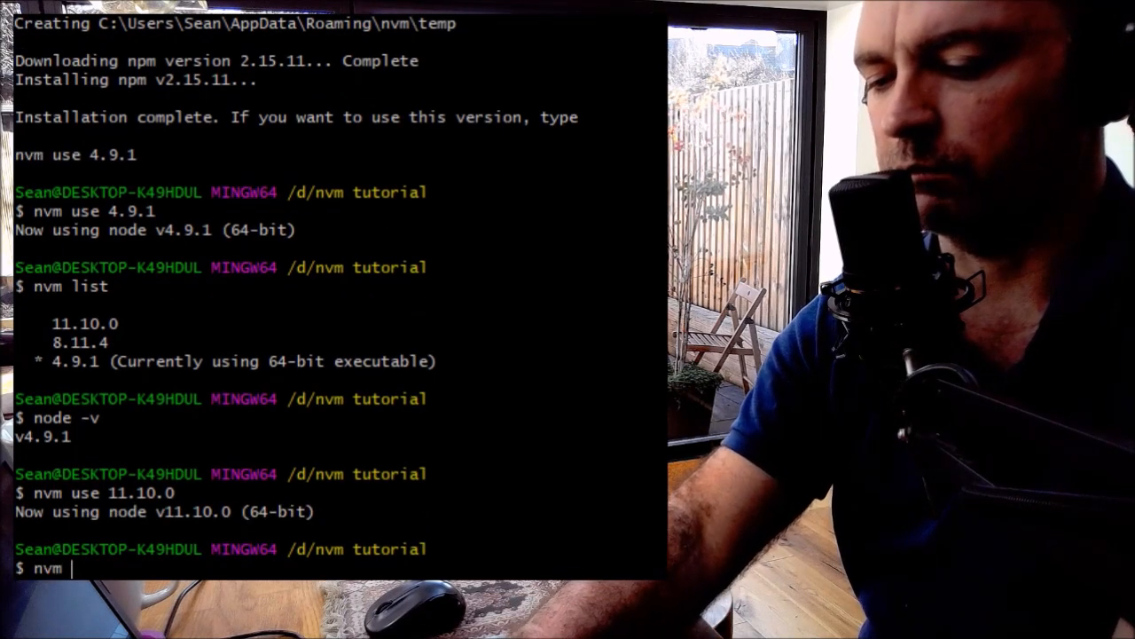
{"action": "type", "text": "unisnatll"}
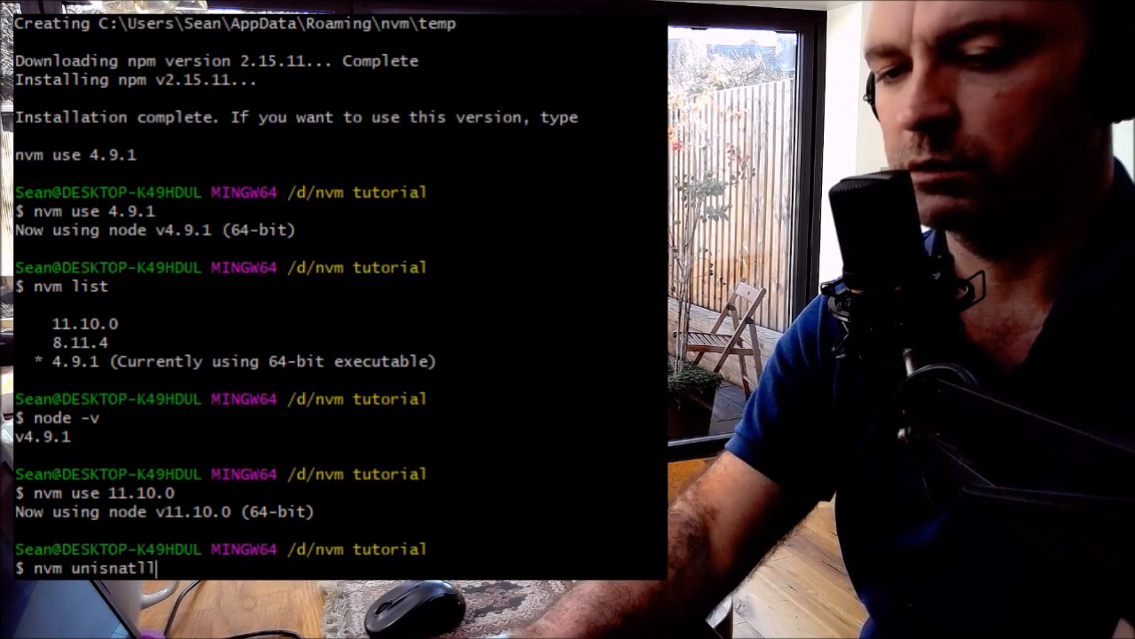
{"action": "key", "text": "BackSpace"}
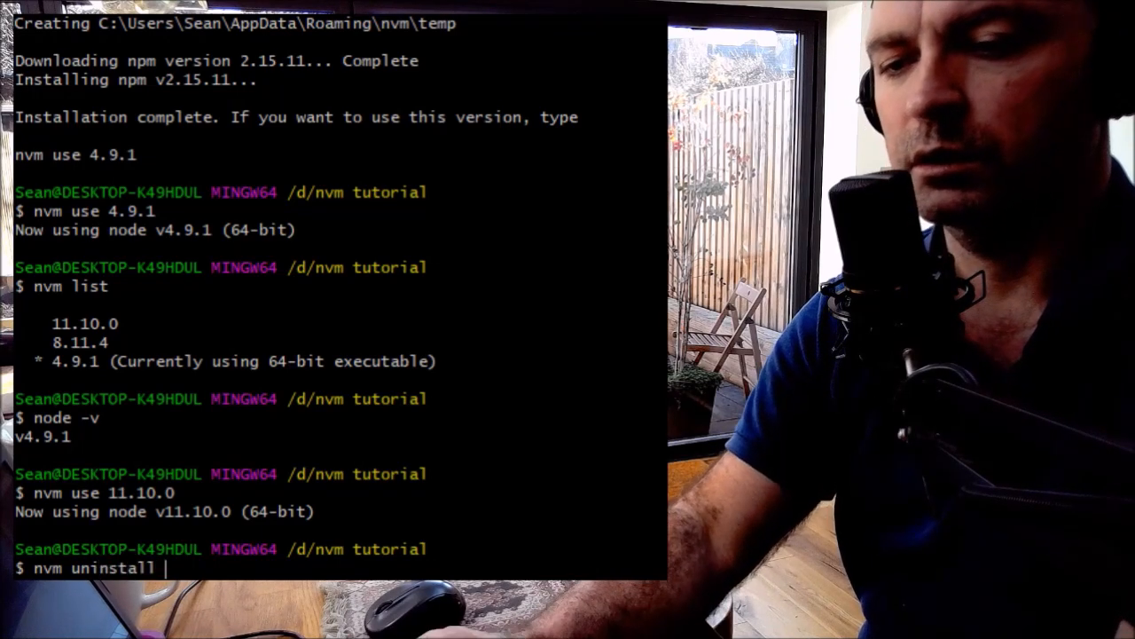
{"action": "type", "text": "4.9.1"}
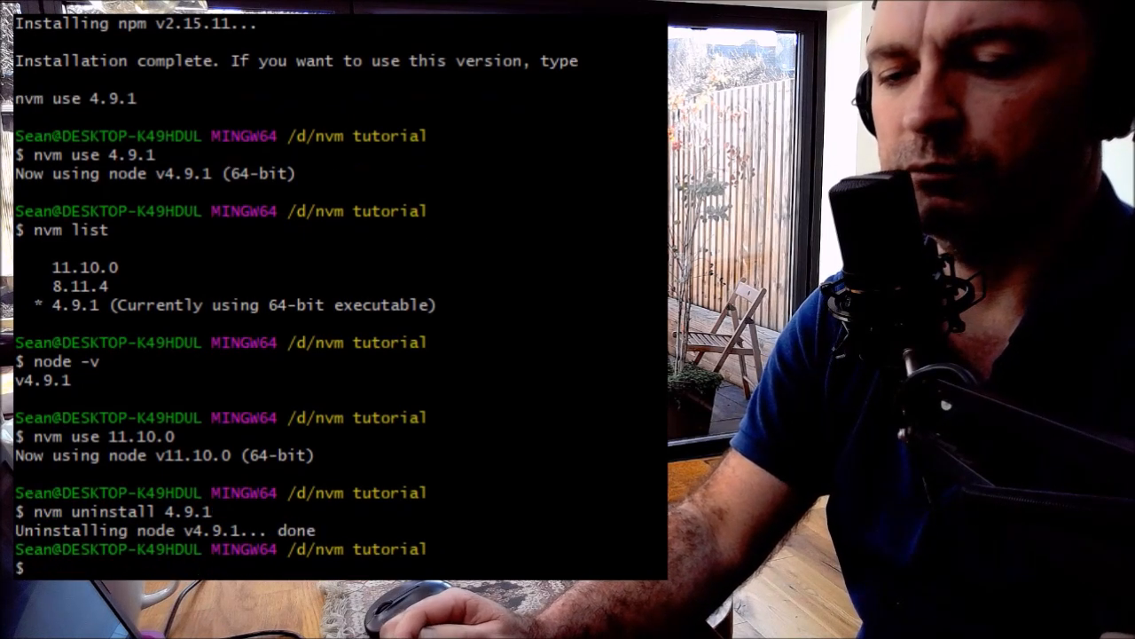
{"action": "type", "text": "nvm li"}
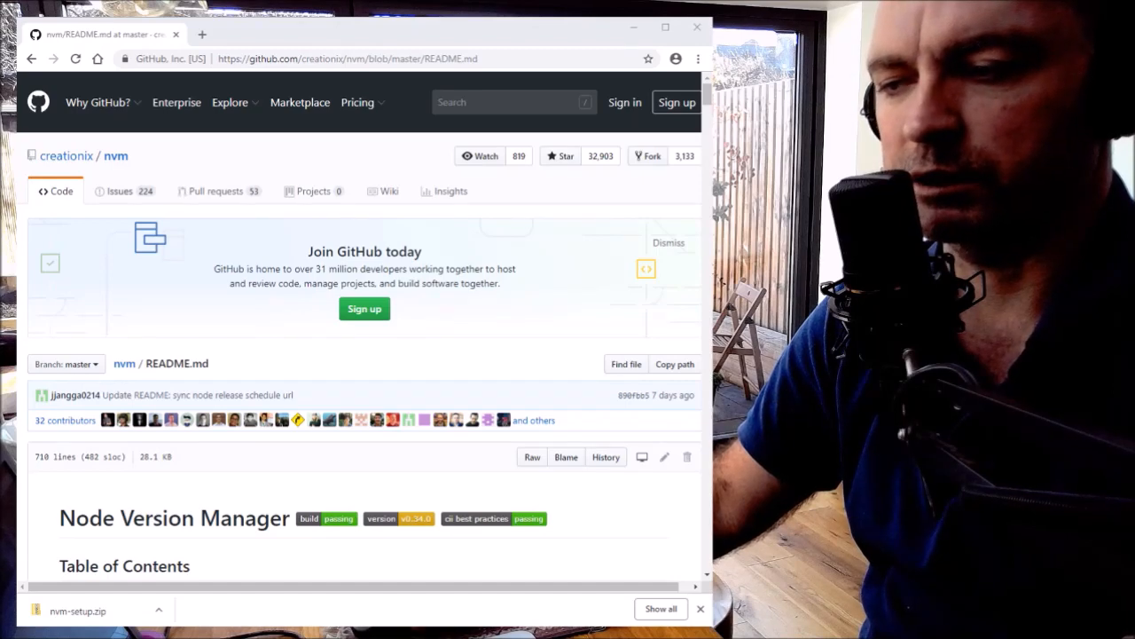
Read the nvm README to the Windows-unsupported note and follow the nvm-windows link
{"action": "scroll", "scroll_direction": "down", "scroll_amount": 3}
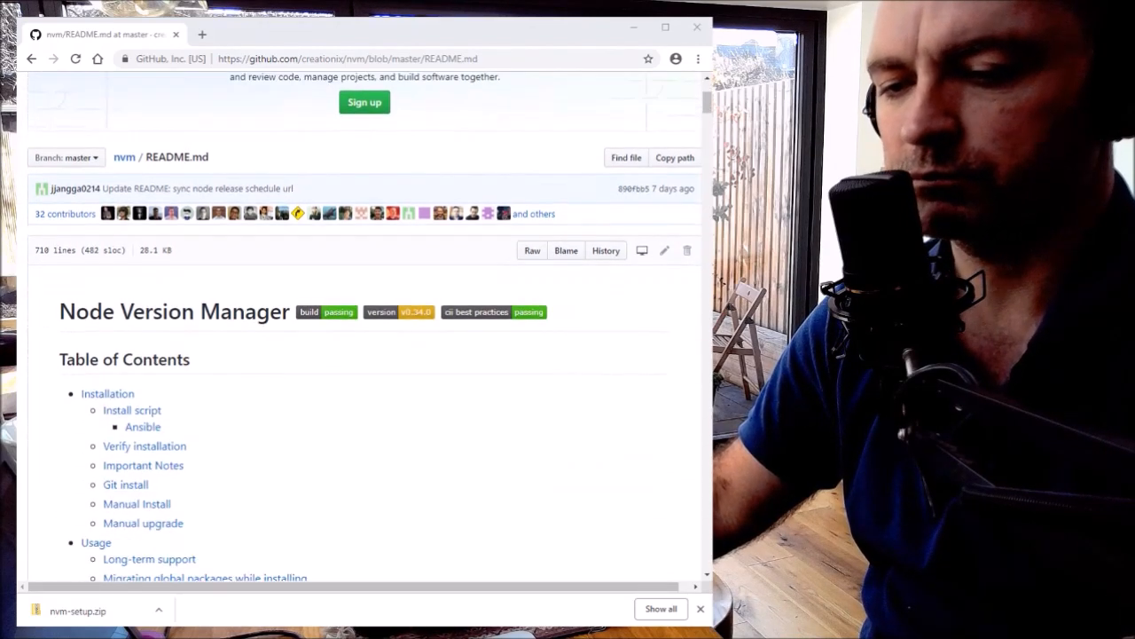
{"action": "scroll", "scroll_direction": "down", "scroll_amount": 3}
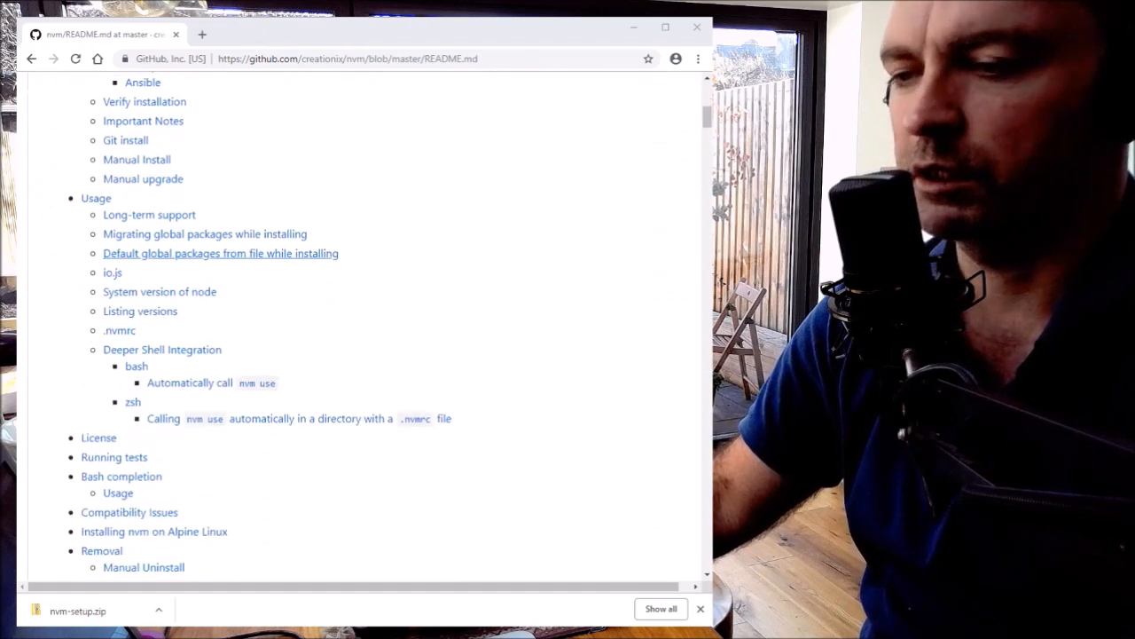
{"action": "scroll", "scroll_direction": "down", "scroll_amount": 3}
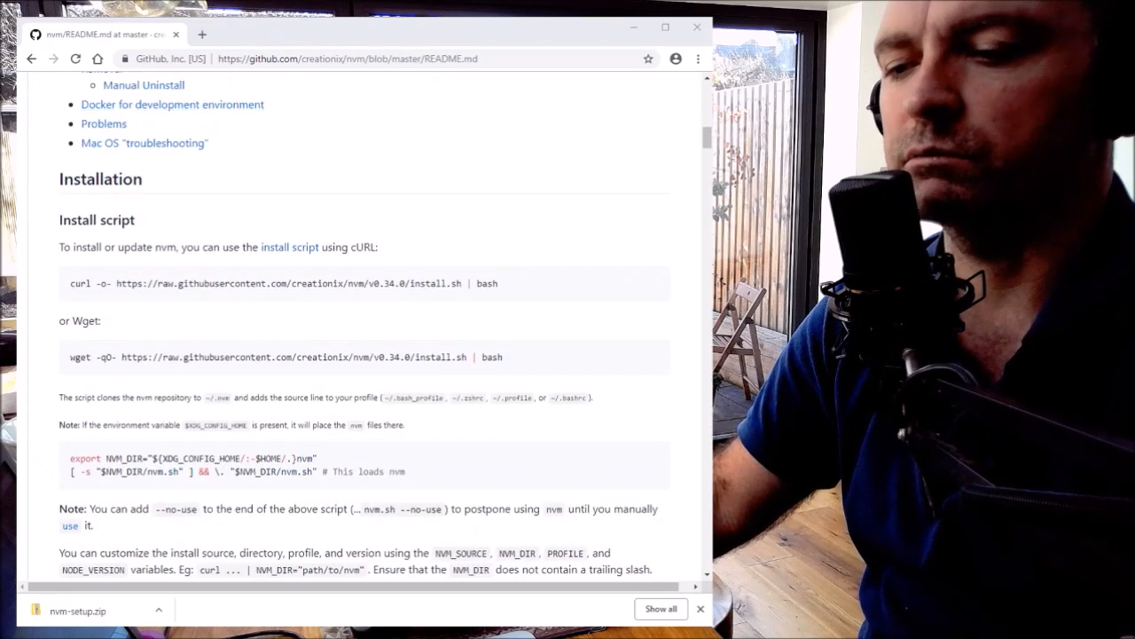
{"action": "scroll", "scroll_direction": "down", "scroll_amount": 3}
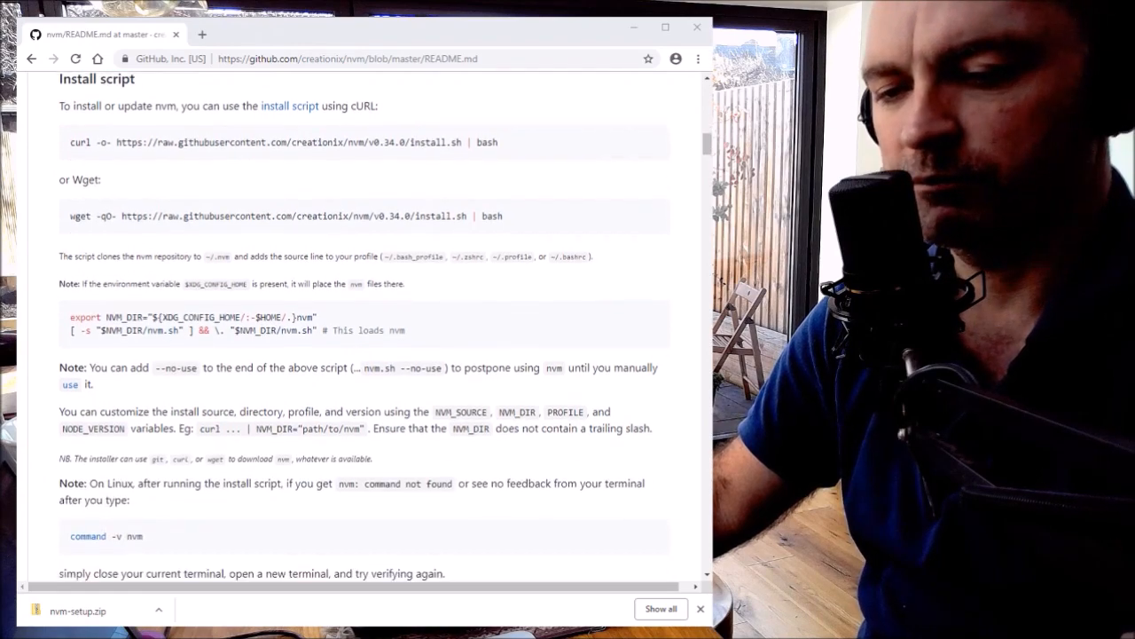
{"action": "scroll", "scroll_direction": "down", "scroll_amount": 3}
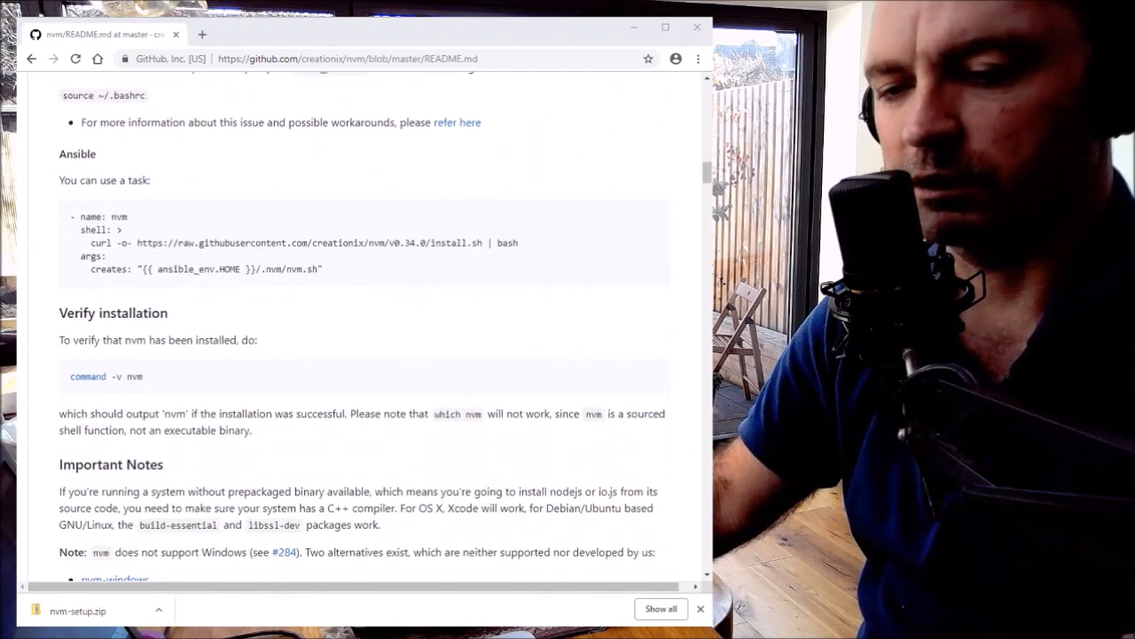
{"action": "scroll", "scroll_direction": "down", "scroll_amount": 3}
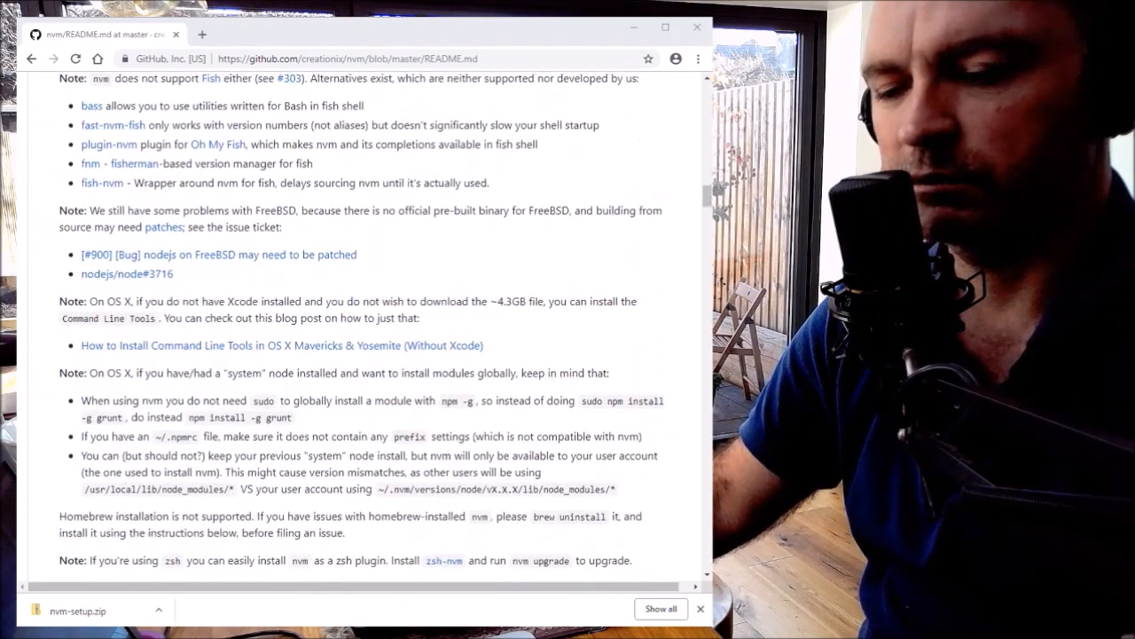
{"action": "scroll", "scroll_direction": "up", "scroll_amount": 3}
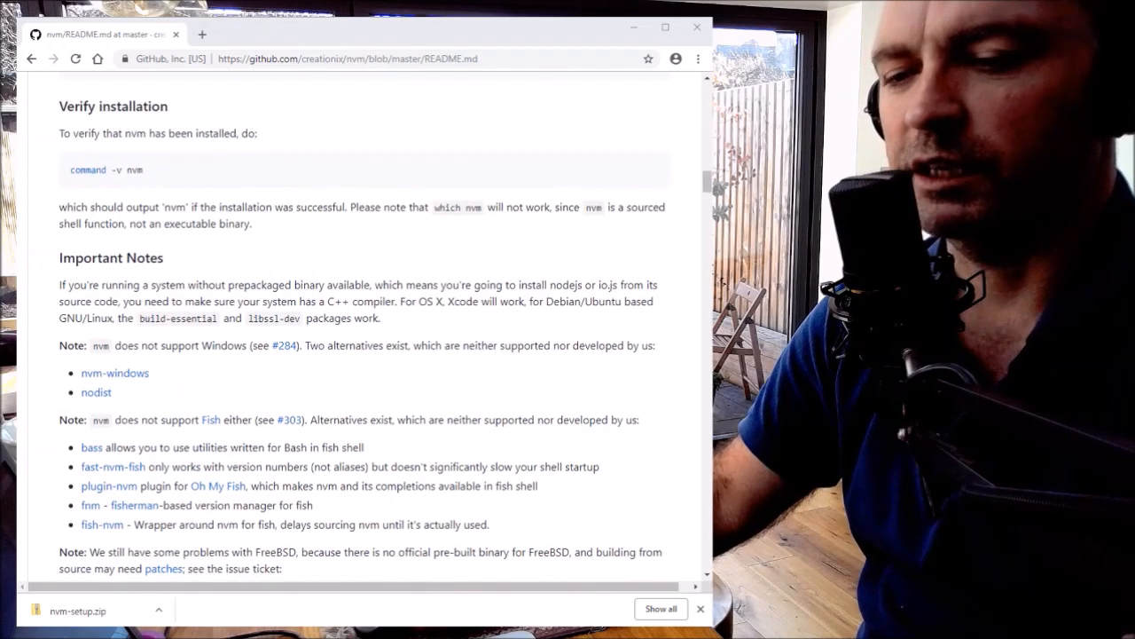
{"action": "left_click_drag", "start_coordinate": [92, 345], "coordinate": [201, 344]}
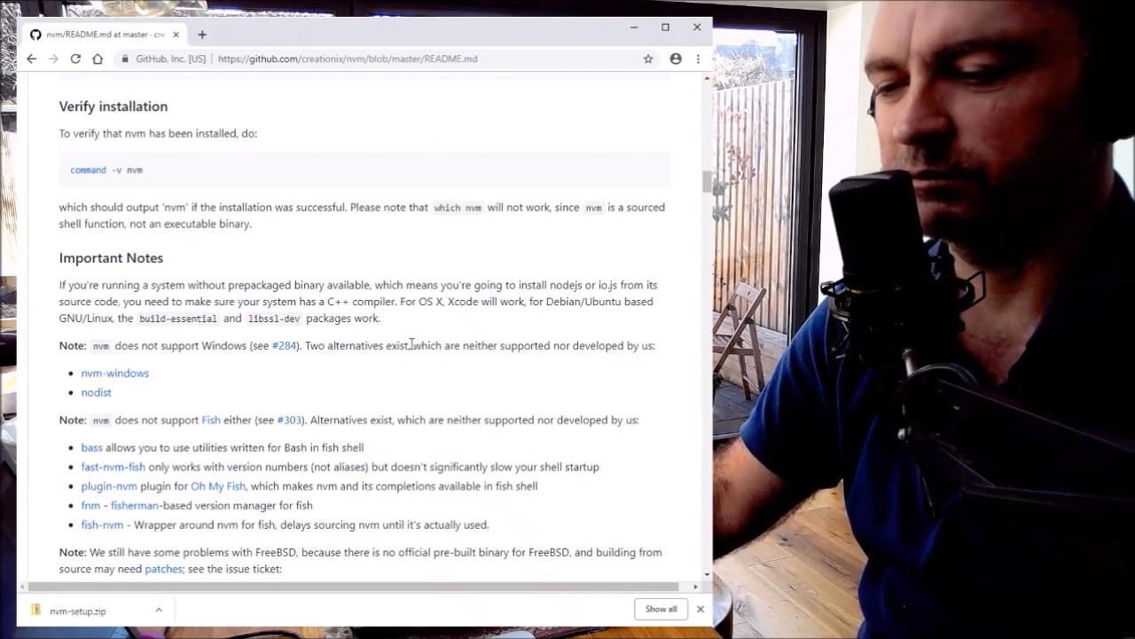
{"action": "left_click_drag", "start_coordinate": [412, 344], "coordinate": [532, 345]}
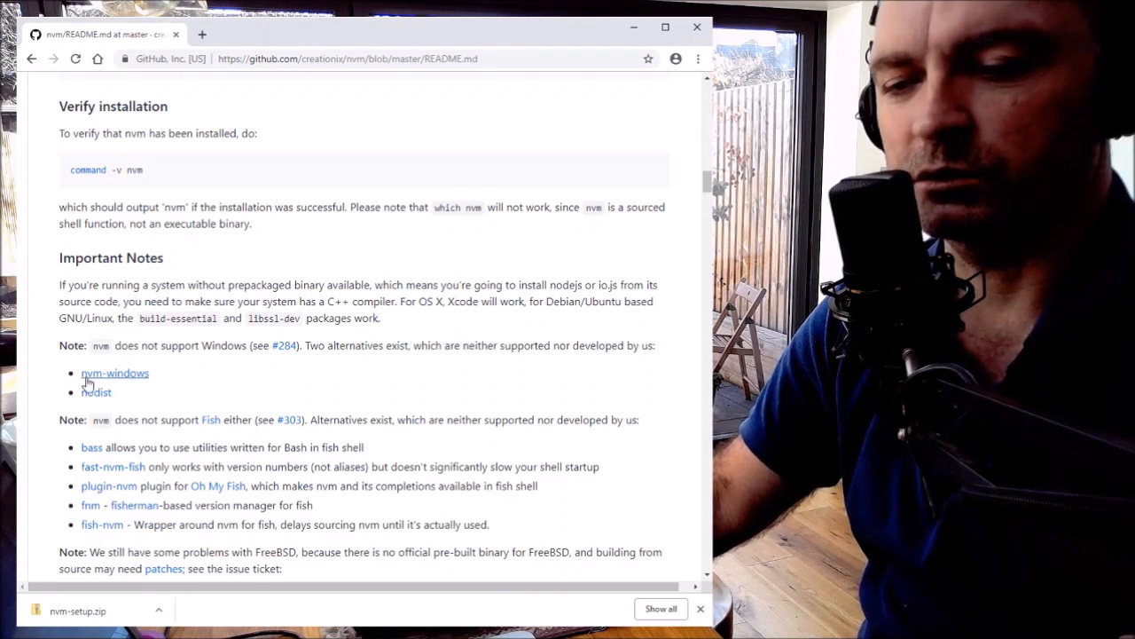
{"action": "left_click", "coordinate": [113, 373]}
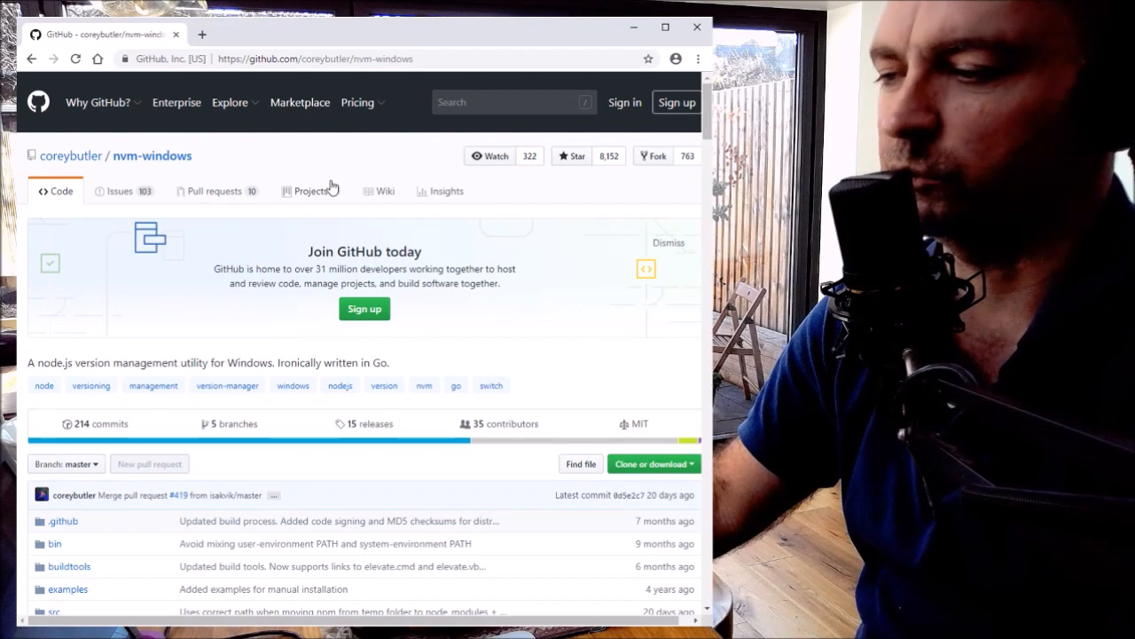
Read the nvm-windows README and follow the link to its releases page
{"action": "scroll", "scroll_direction": "down", "scroll_amount": 3}
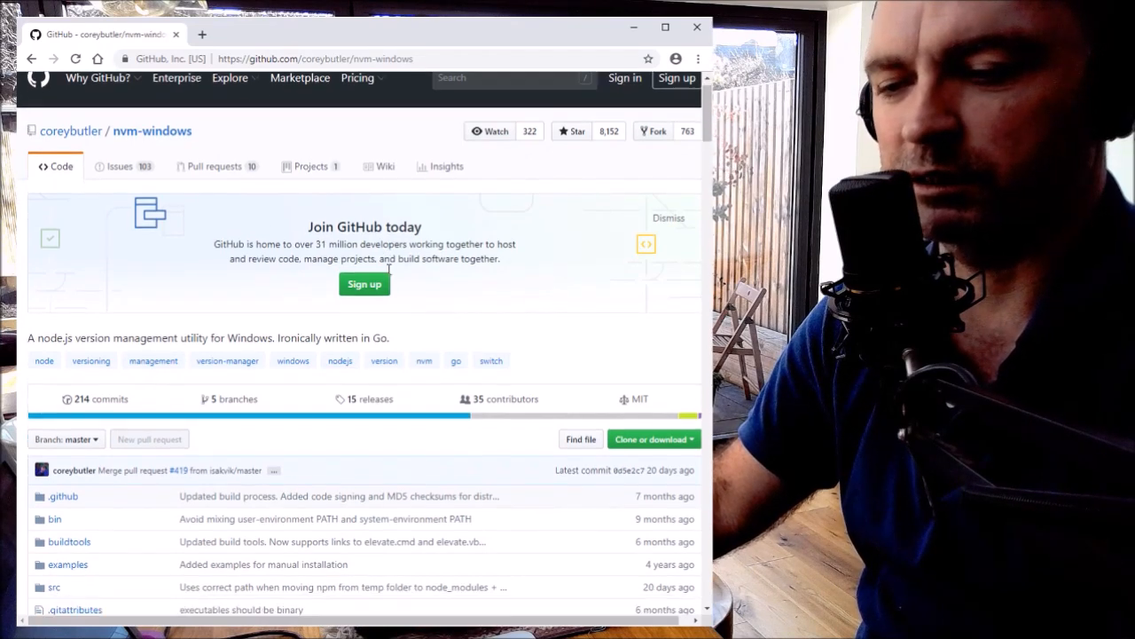
{"action": "scroll", "scroll_direction": "down", "scroll_amount": 3}
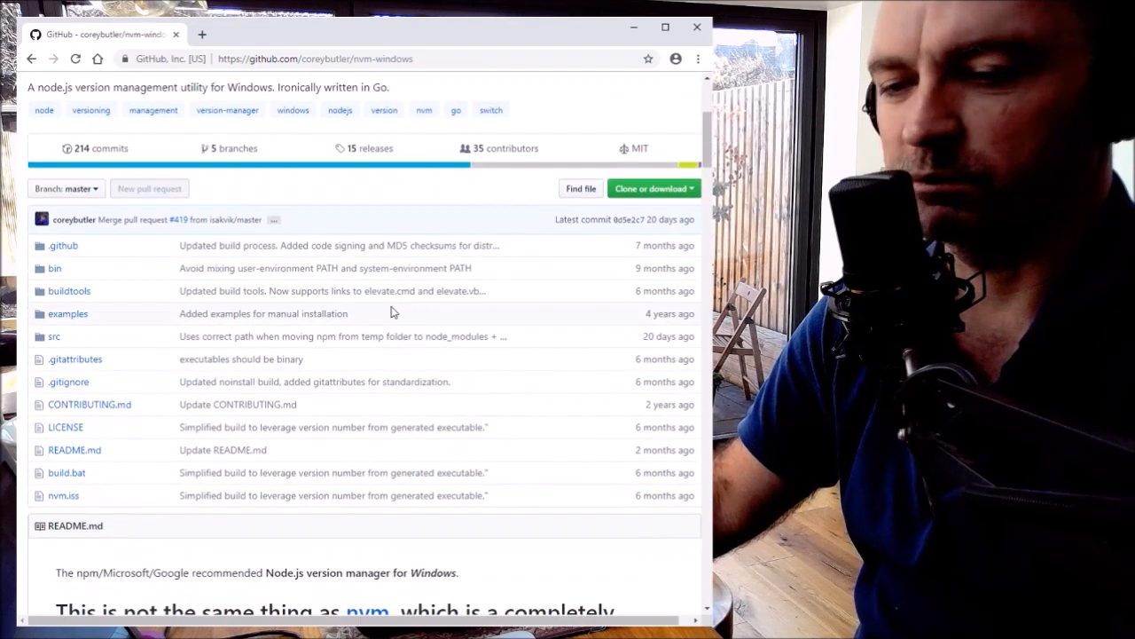
{"action": "scroll", "scroll_direction": "down", "scroll_amount": 3}
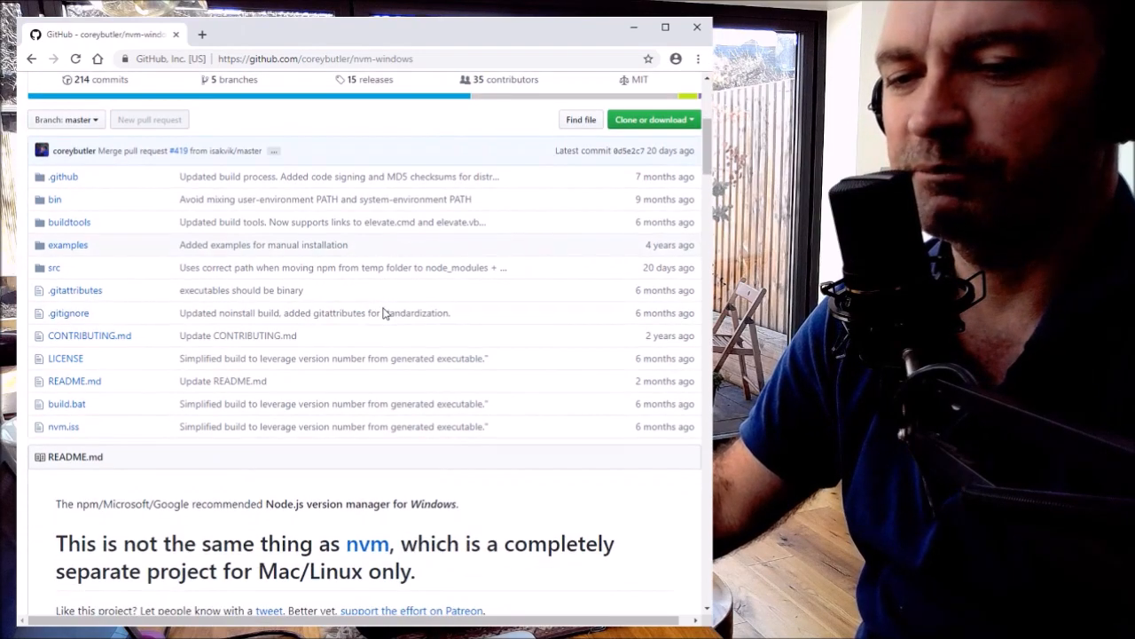
{"action": "scroll", "scroll_direction": "down", "scroll_amount": 3}
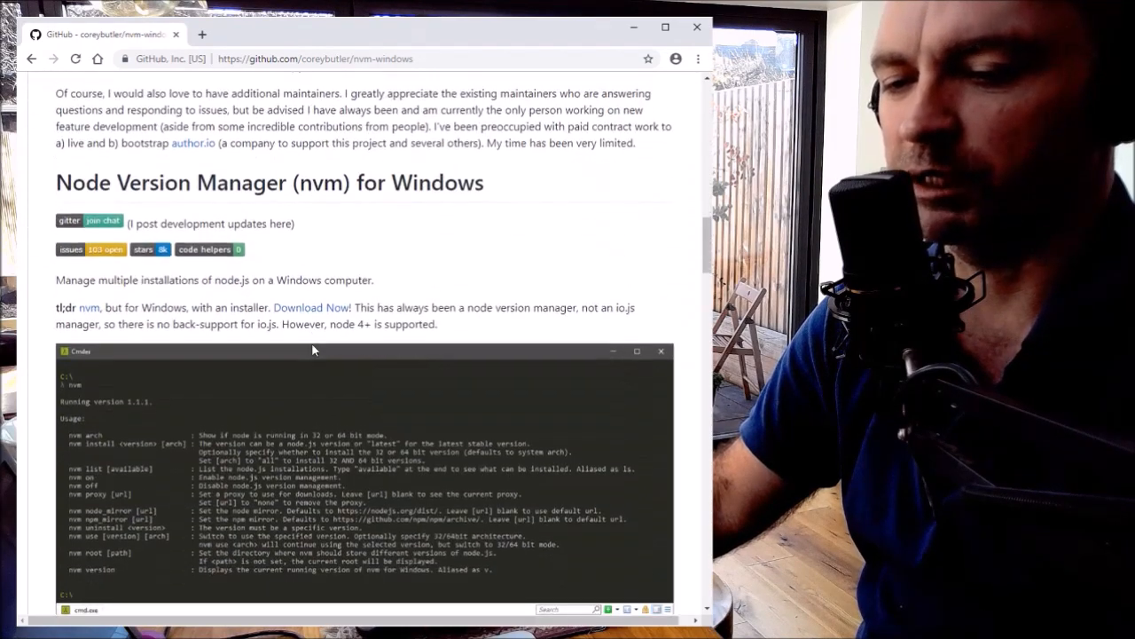
{"action": "scroll", "scroll_direction": "down", "scroll_amount": 3}
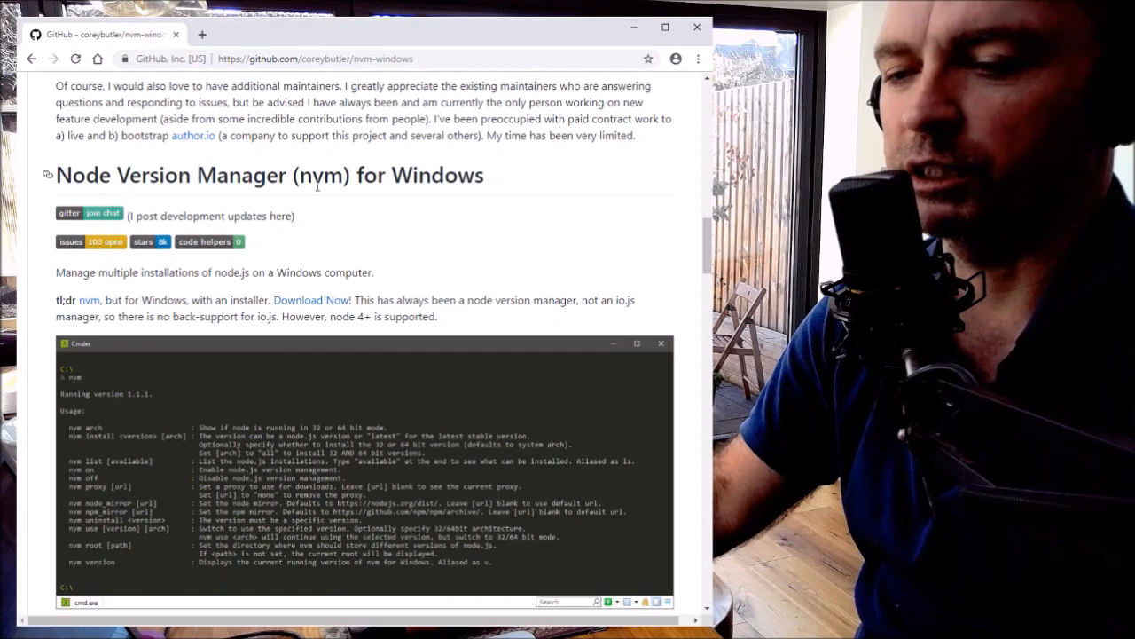
{"action": "scroll", "scroll_direction": "down", "scroll_amount": 3}
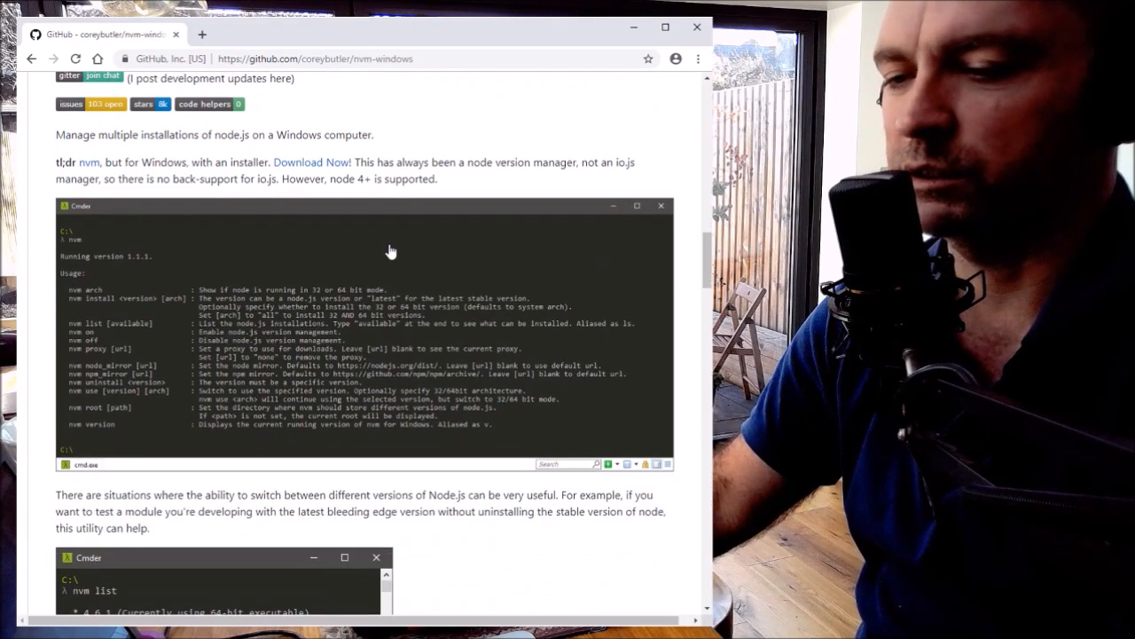
{"action": "scroll", "scroll_direction": "down", "scroll_amount": 3}
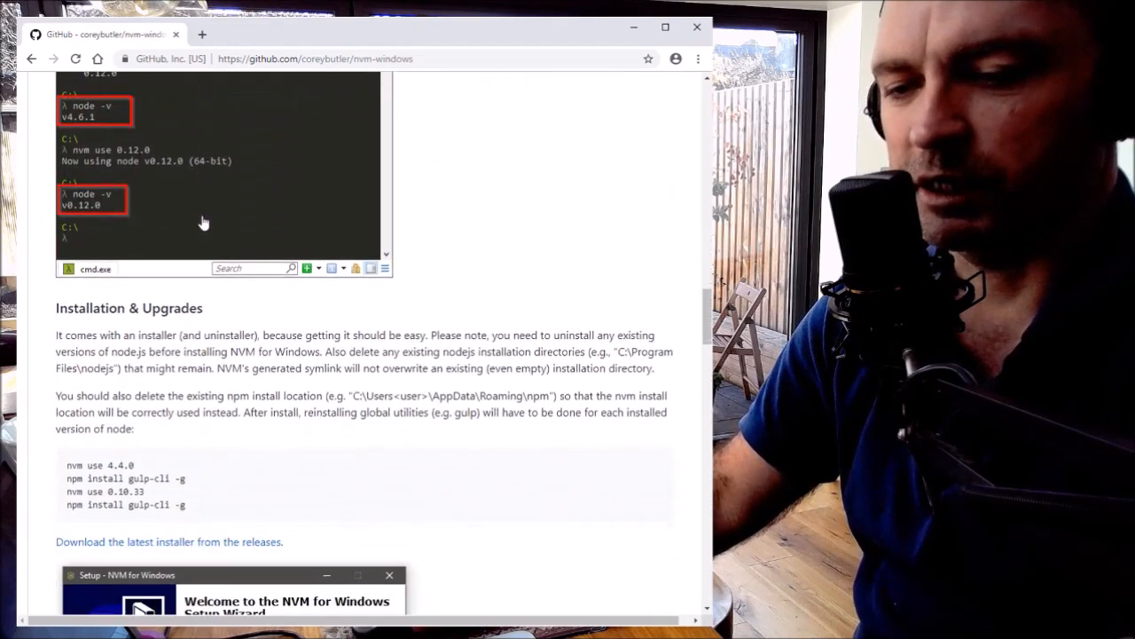
{"action": "scroll", "scroll_direction": "down", "scroll_amount": 3}
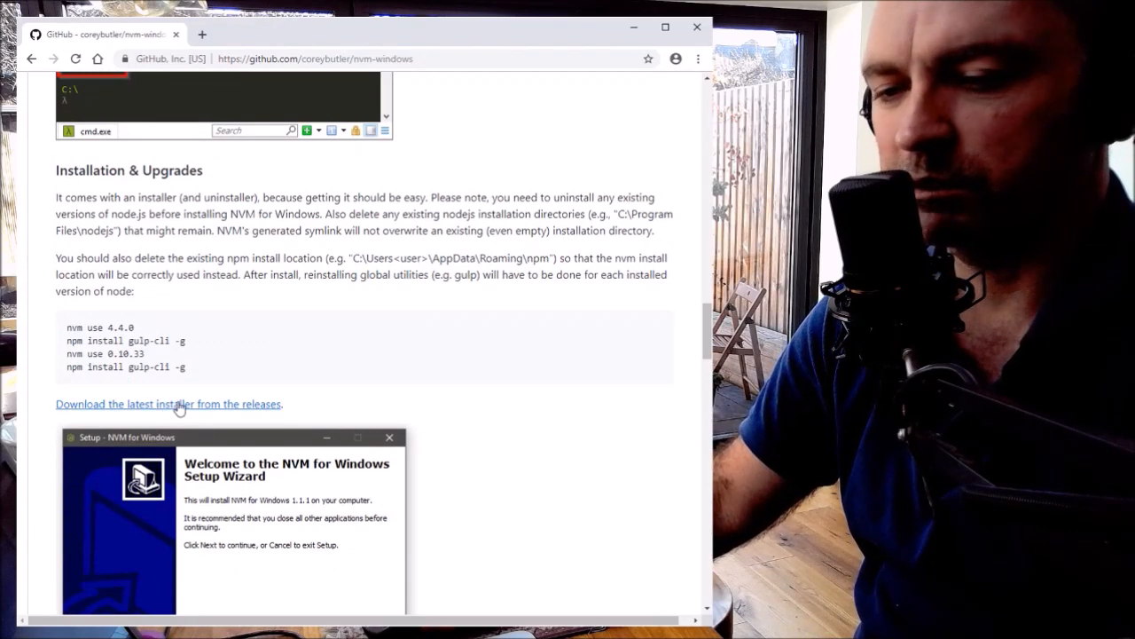
{"action": "left_click", "coordinate": [167, 405]}
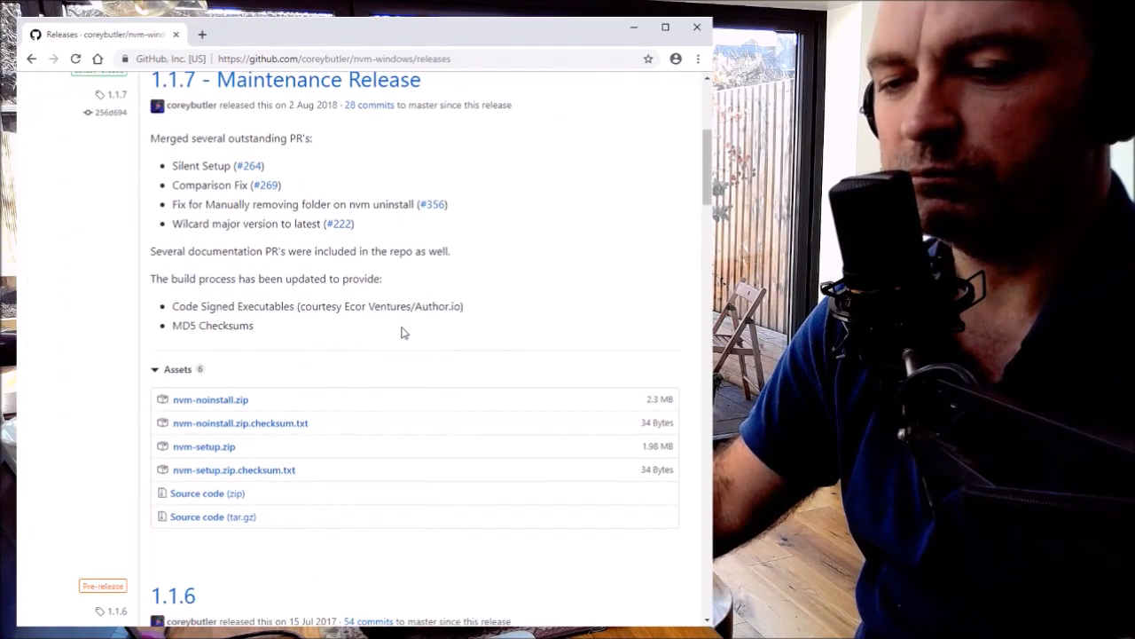
Download nvm-setup.zip from the 1.1.7 Maintenance Release assets
{"action": "scroll", "scroll_direction": "down", "scroll_amount": 3}
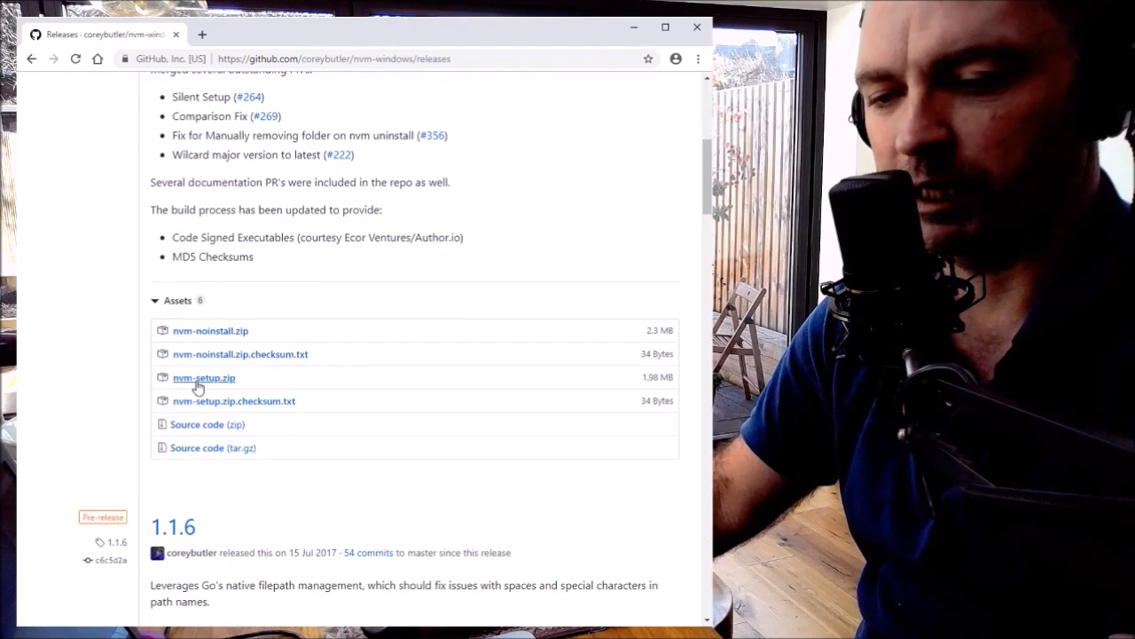
{"action": "mouse_move", "coordinate": [212, 387]}
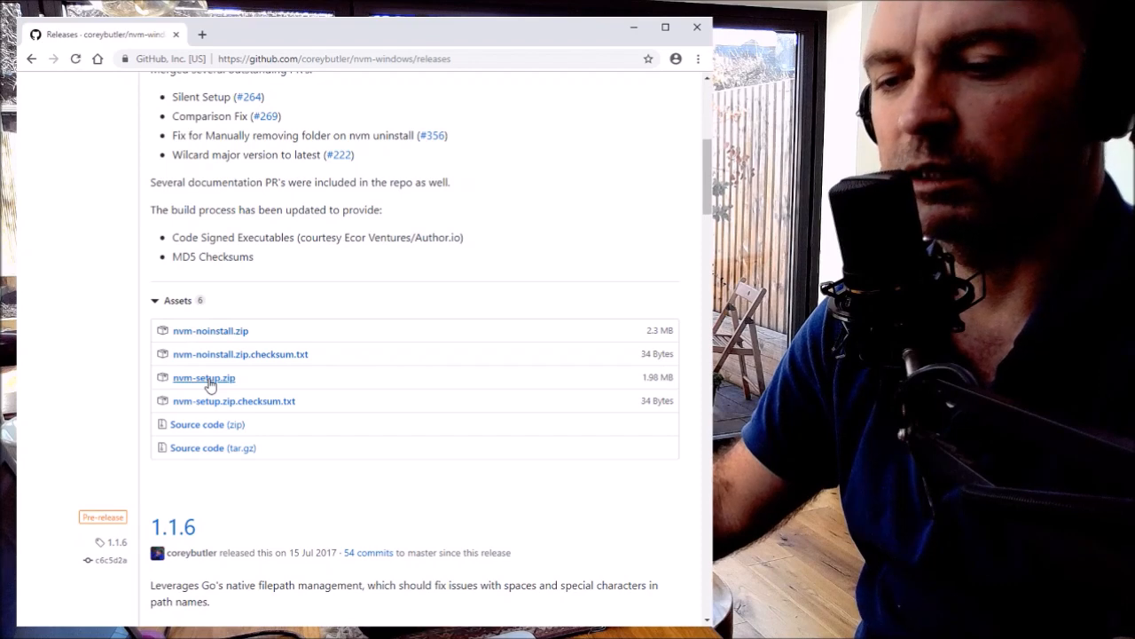
{"action": "left_click", "coordinate": [202, 376]}
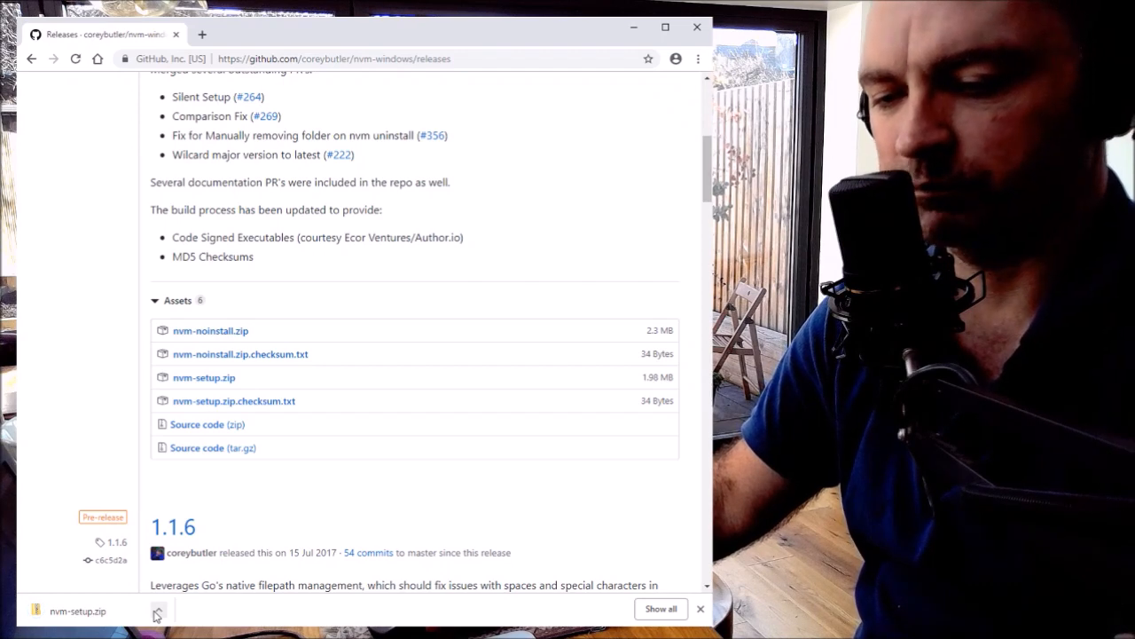
{"action": "mouse_move", "coordinate": [262, 411]}
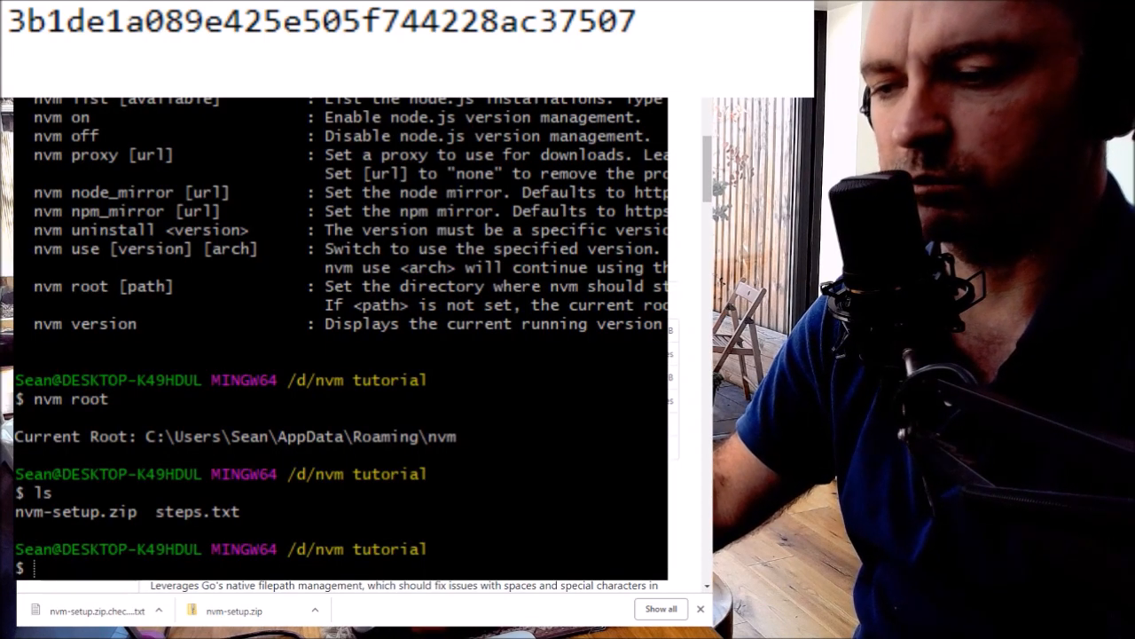
Run 'CertUtil -hashfile nvm-setup.zip MD5' to compute the archive's MD5 hash
{"action": "type", "text": "CertUtil -hashfile nvm-setup.zip MD5"}
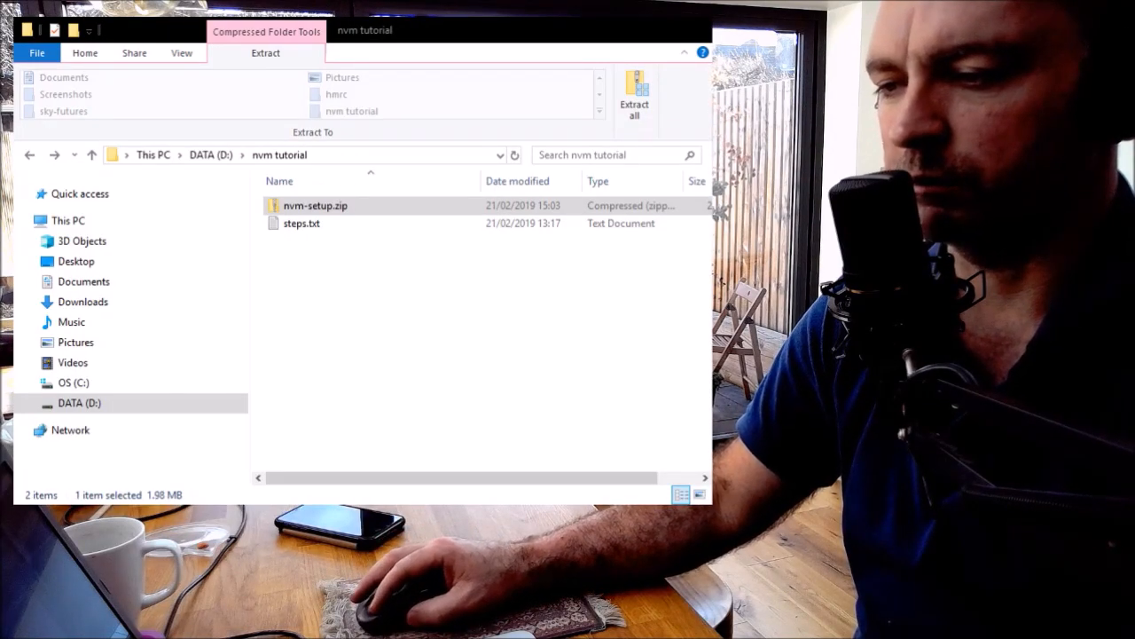
Open nvm-setup.zip in the nvm tutorial folder and select the nvm-setup.exe installer inside
{"action": "left_click", "coordinate": [85, 53]}
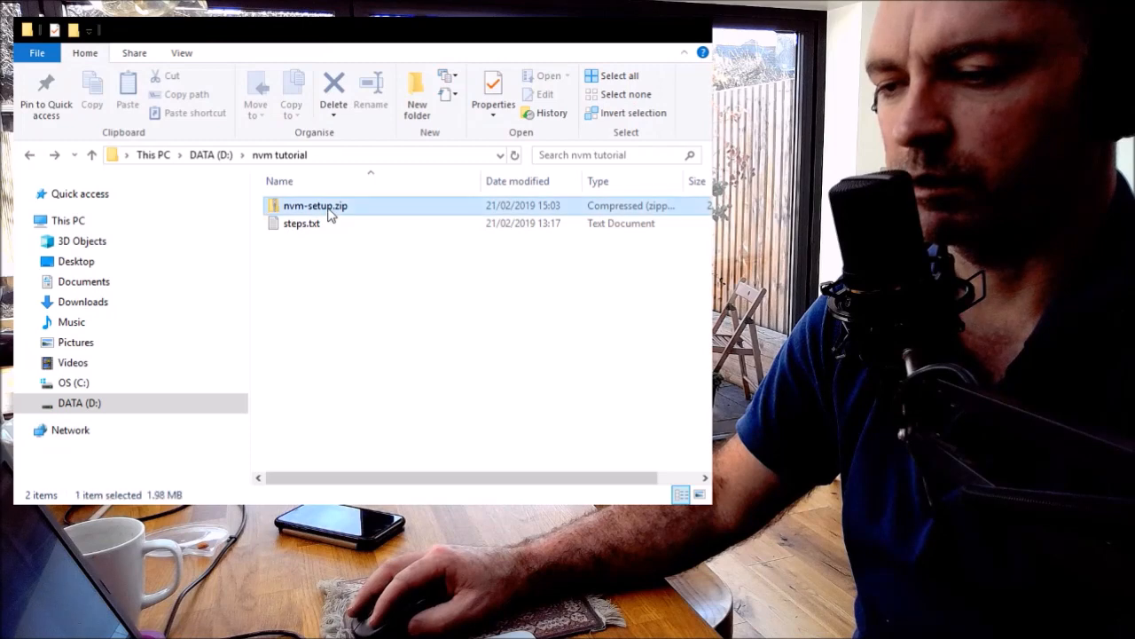
{"action": "double_click", "coordinate": [315, 205]}
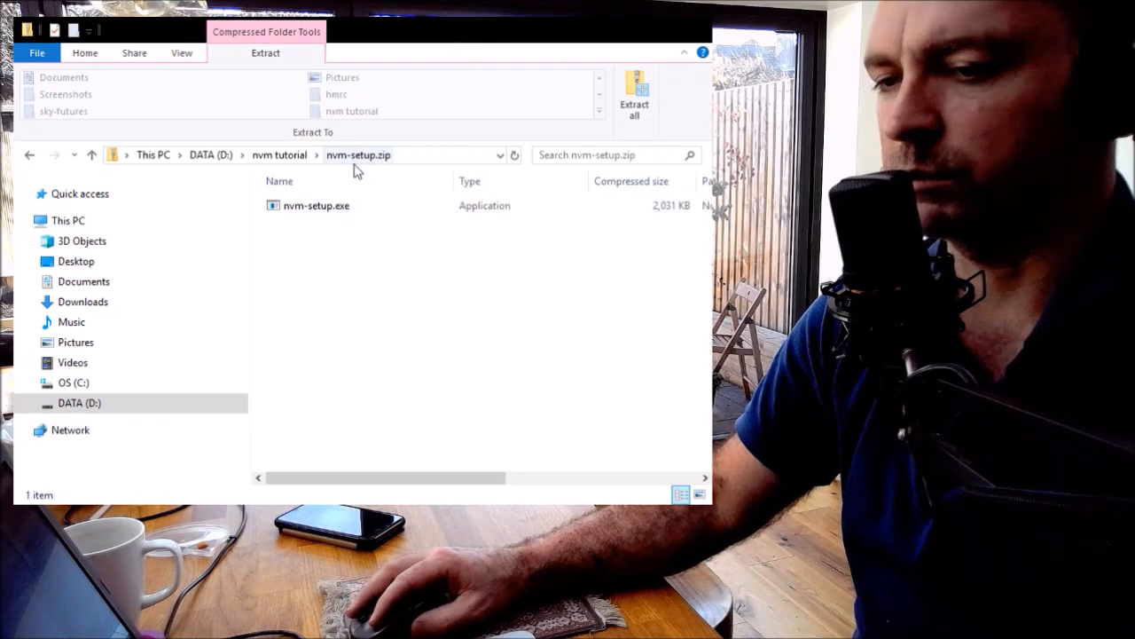
{"action": "left_click", "coordinate": [316, 206]}
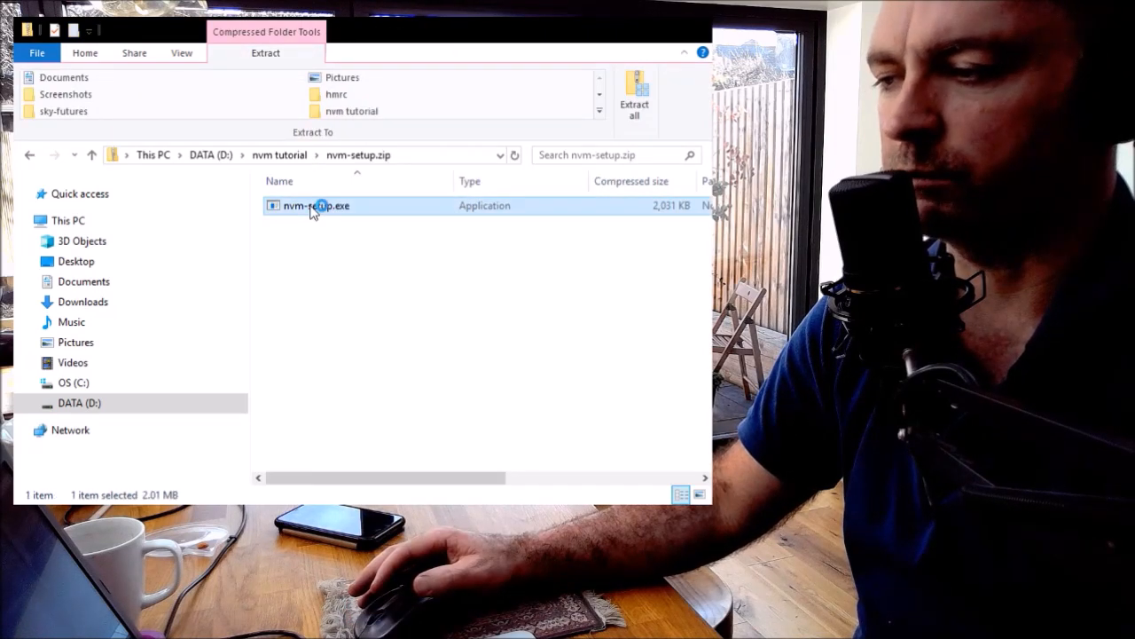